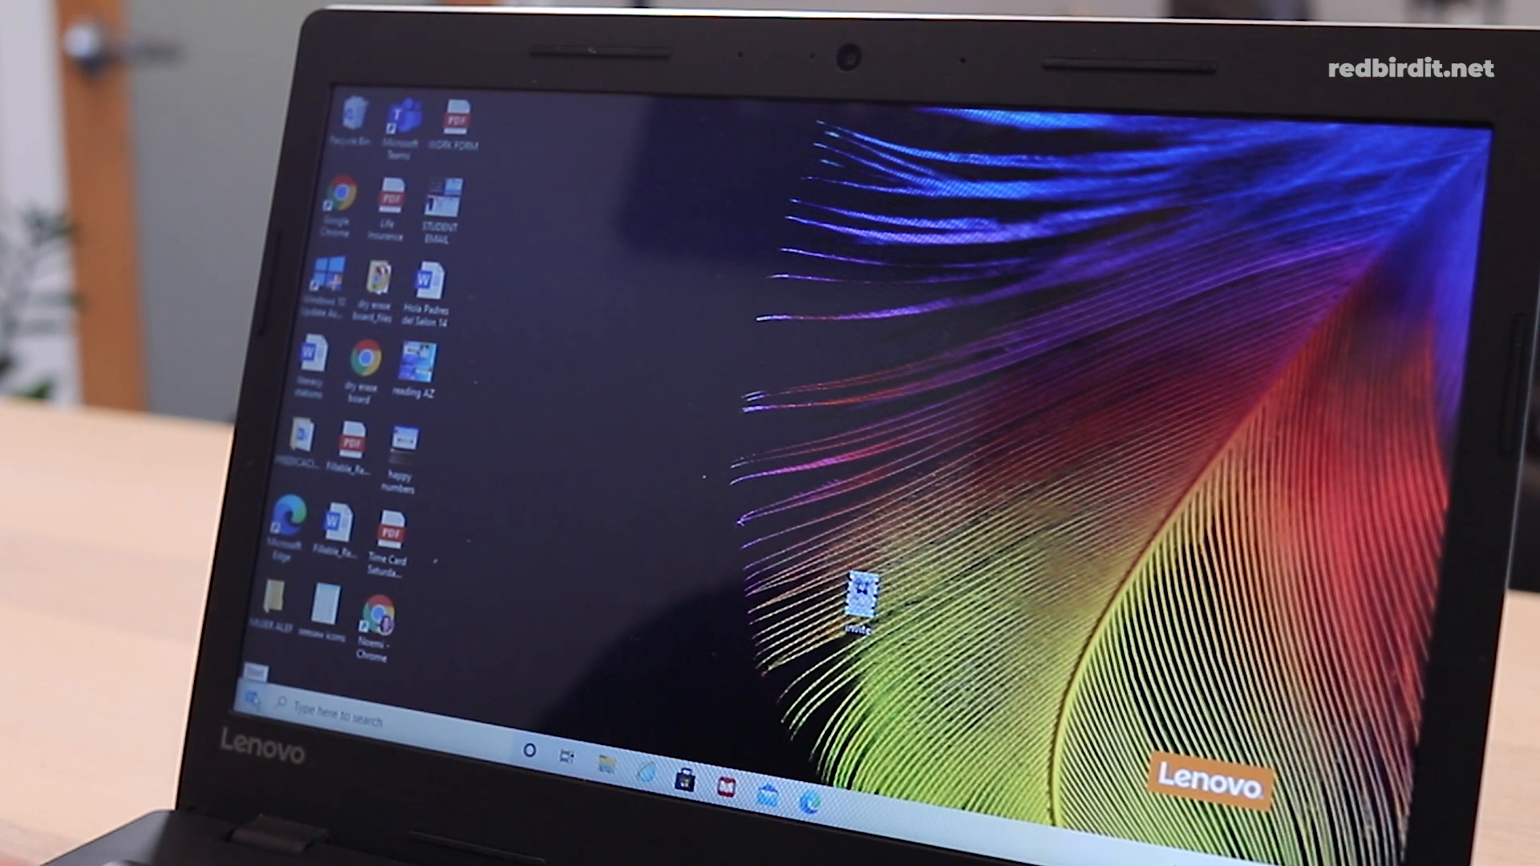
Search Windows for 'reset' to find the Reset this PC recovery setting
left_click(251, 701)
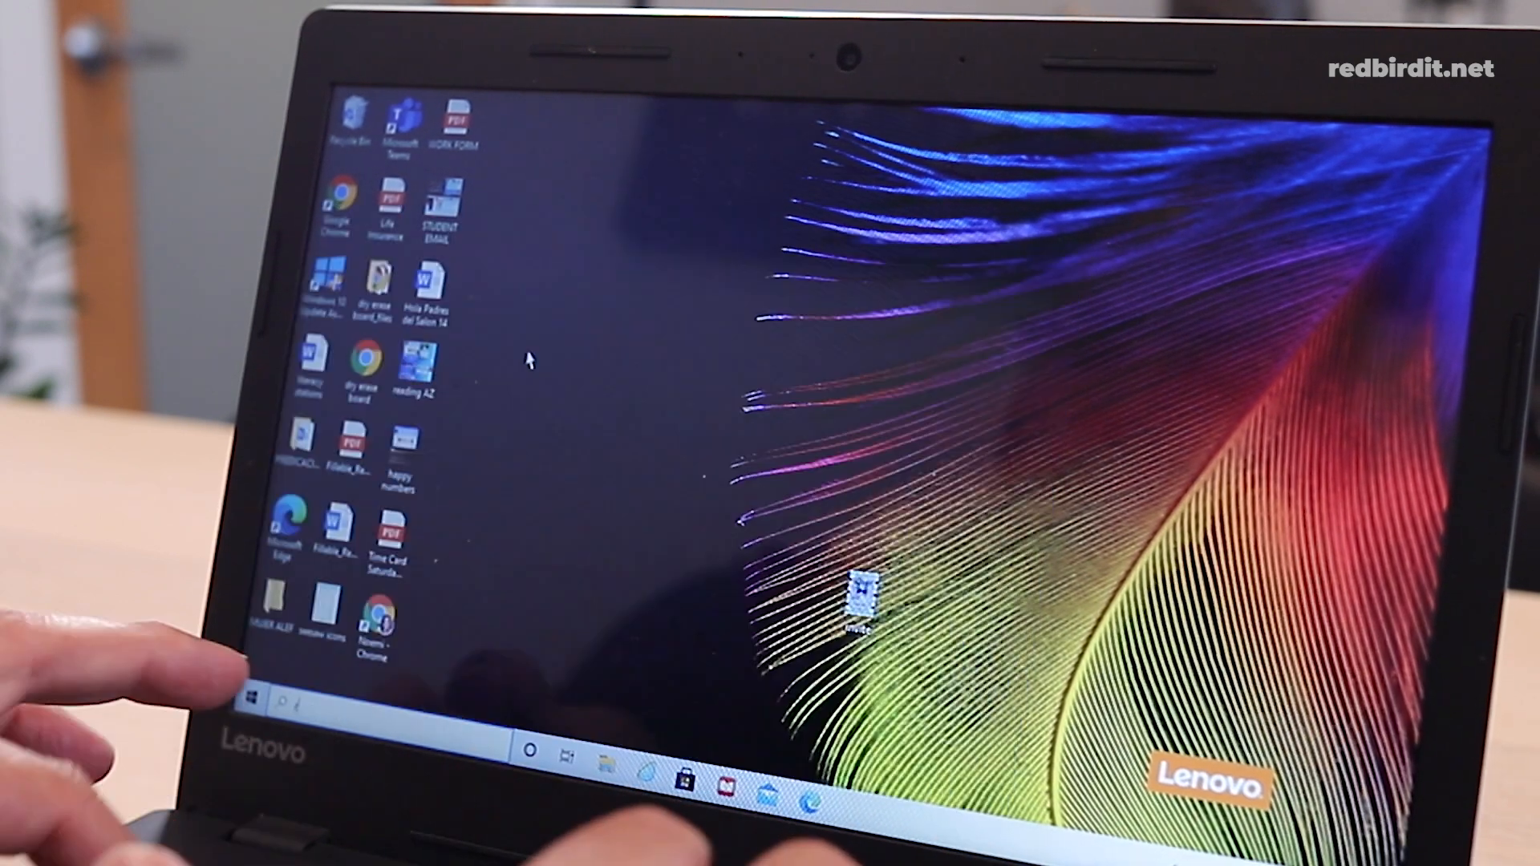
type("reset")
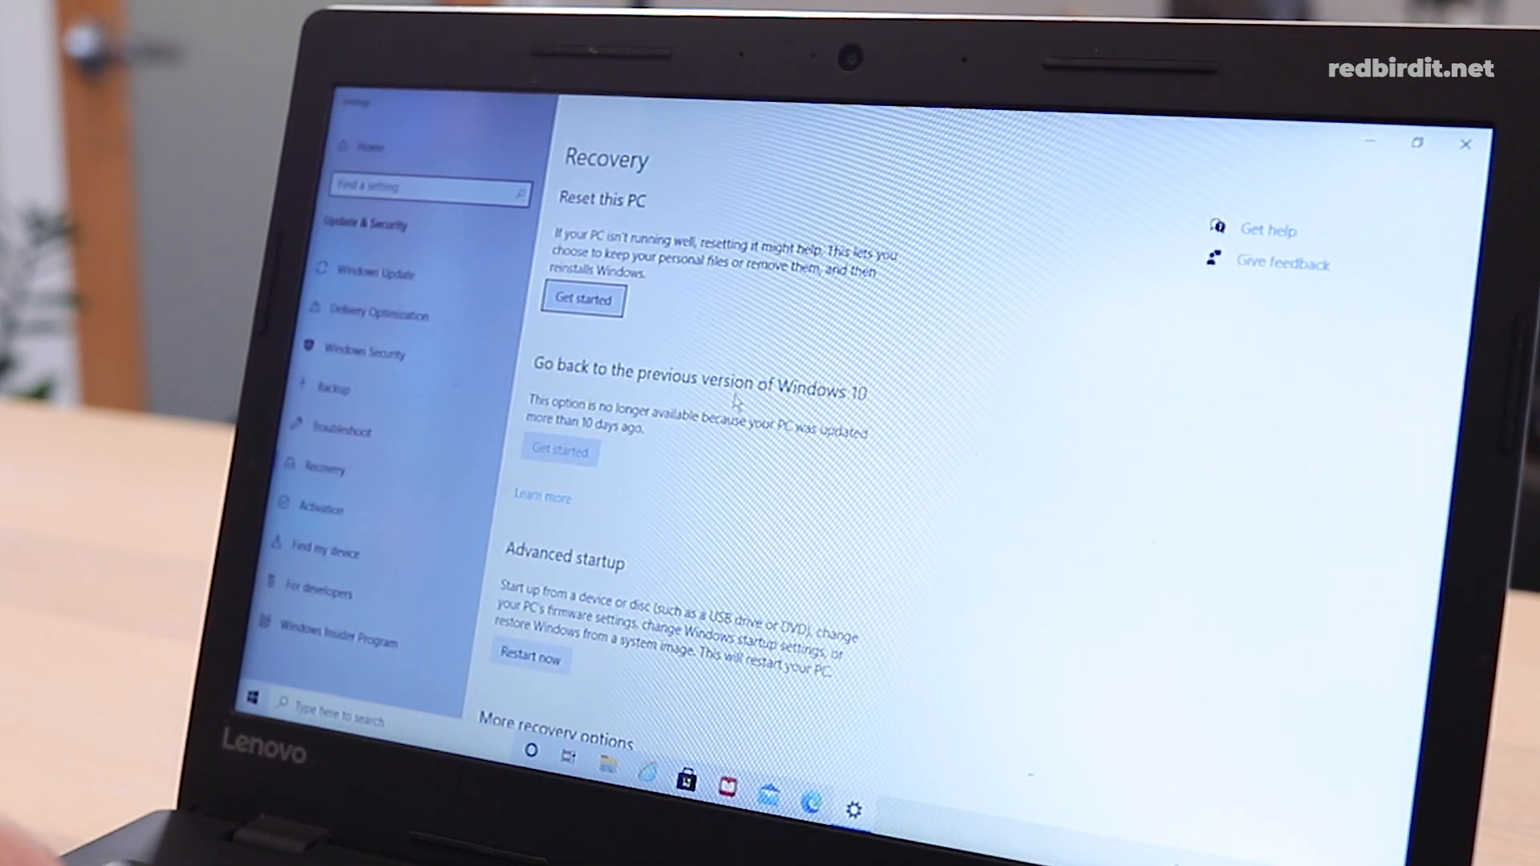
Scroll the Recovery page and start Reset this PC with Get started
scroll("down", 3)
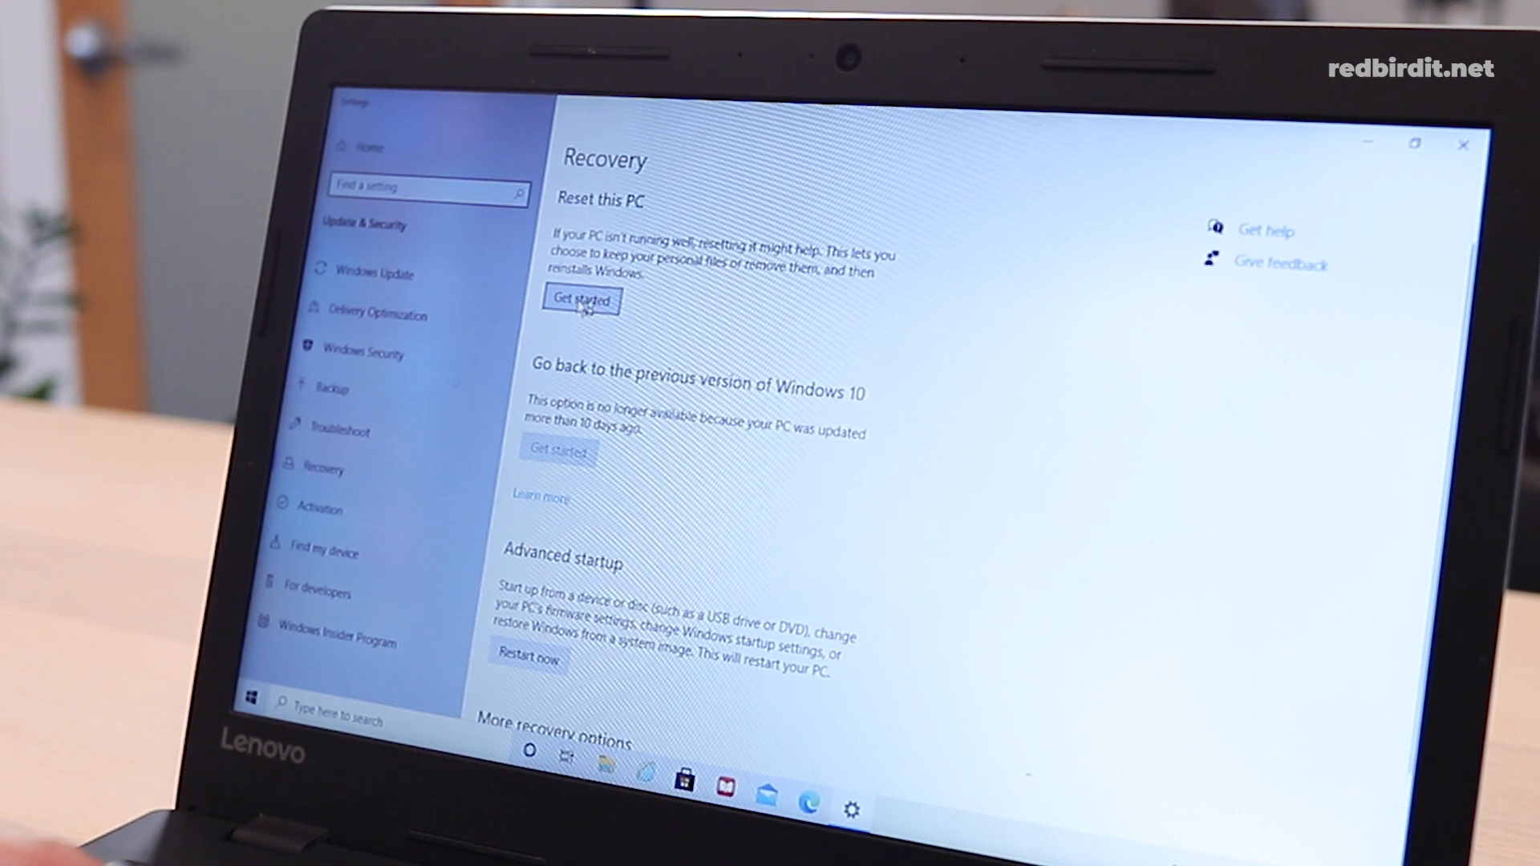
left_click(581, 301)
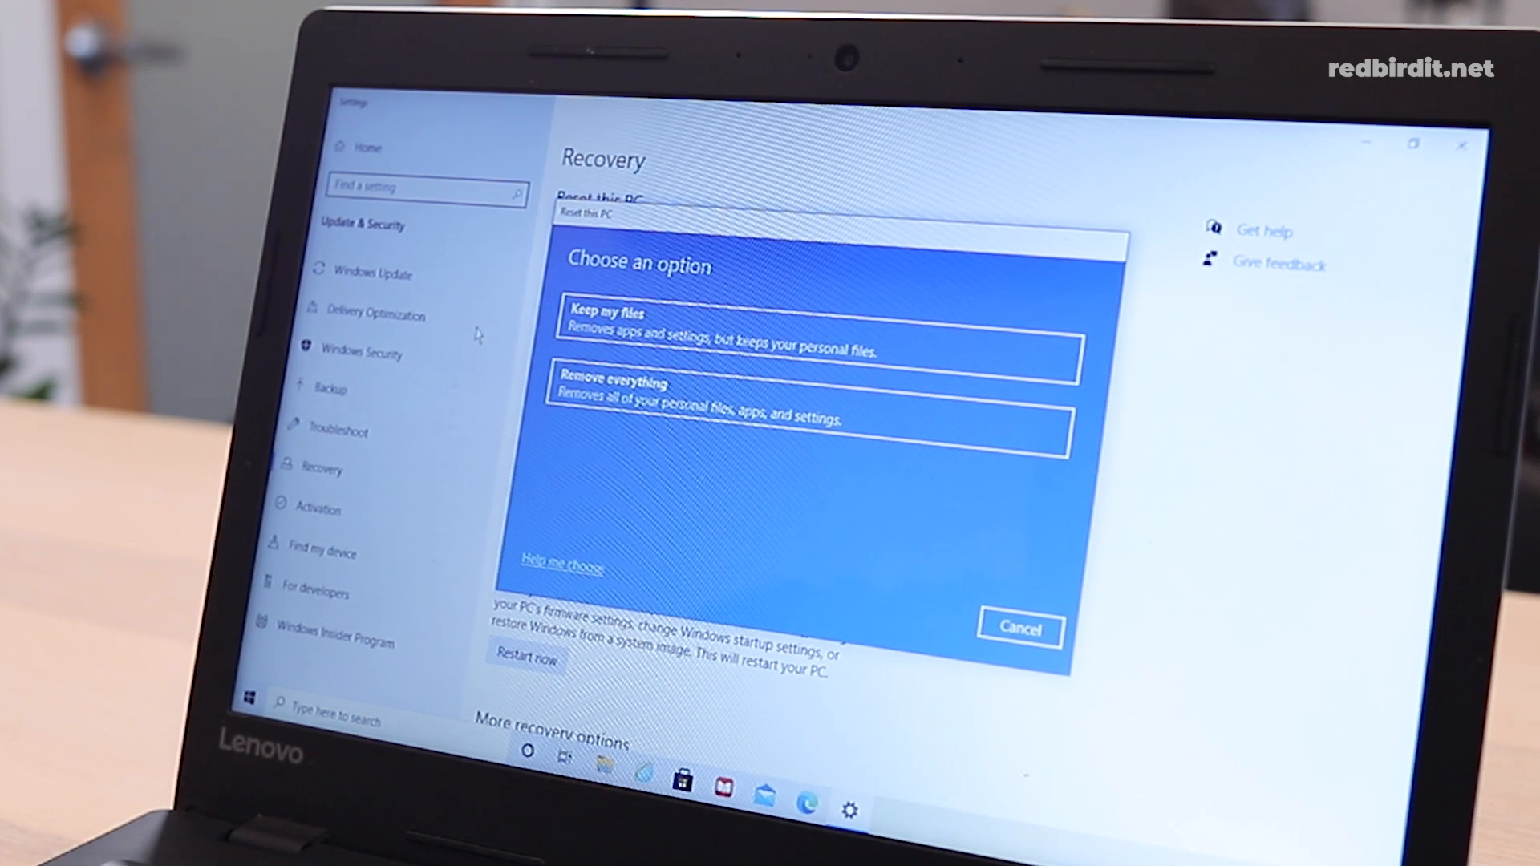
Choose Remove everything and turn on Clean data so the drive is wiped
left_click(721, 329)
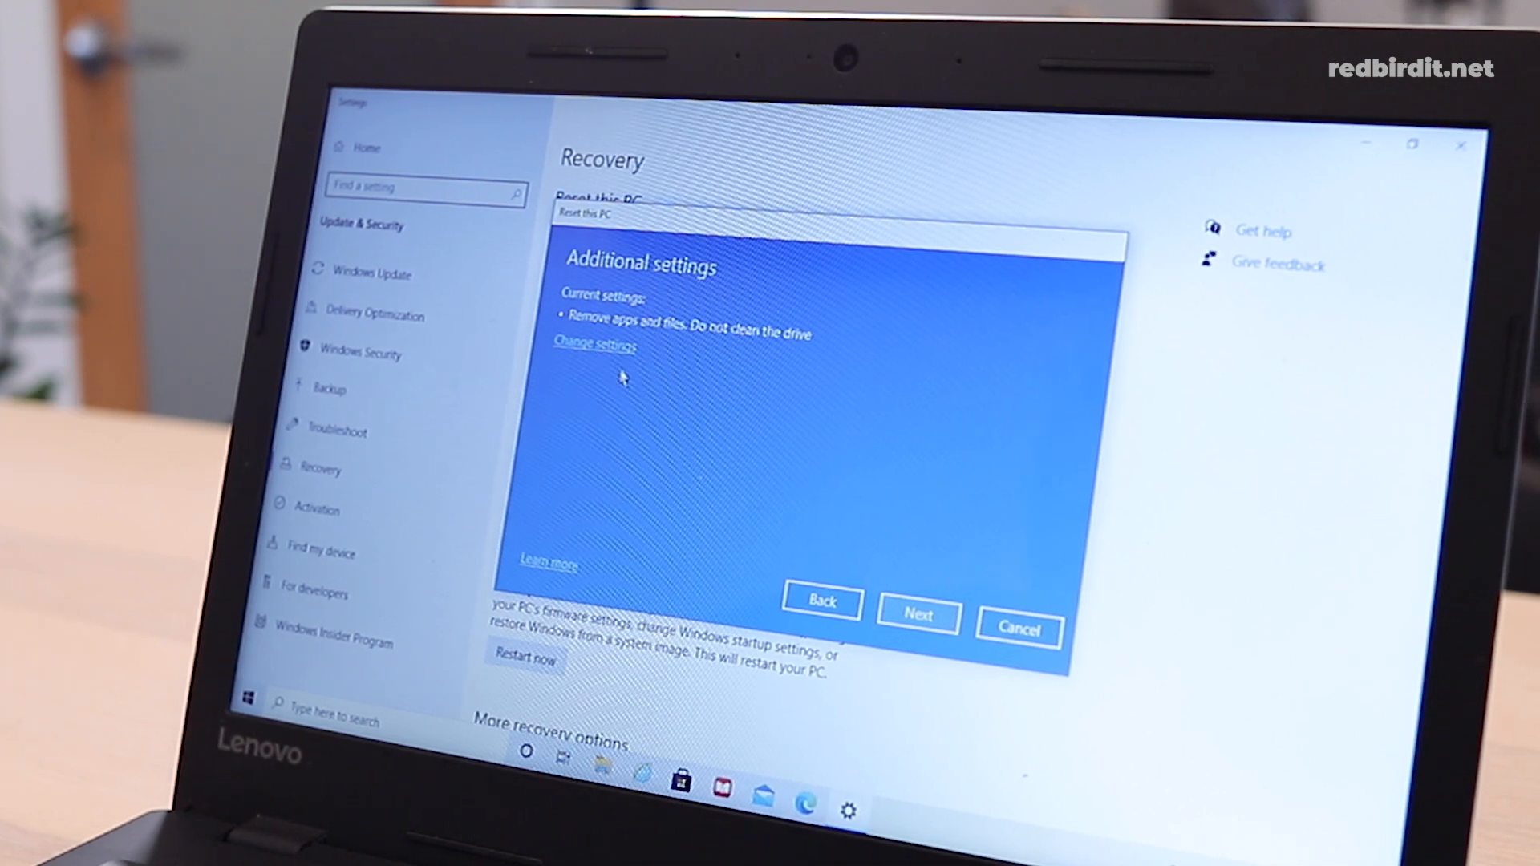
mouse_move(729, 344)
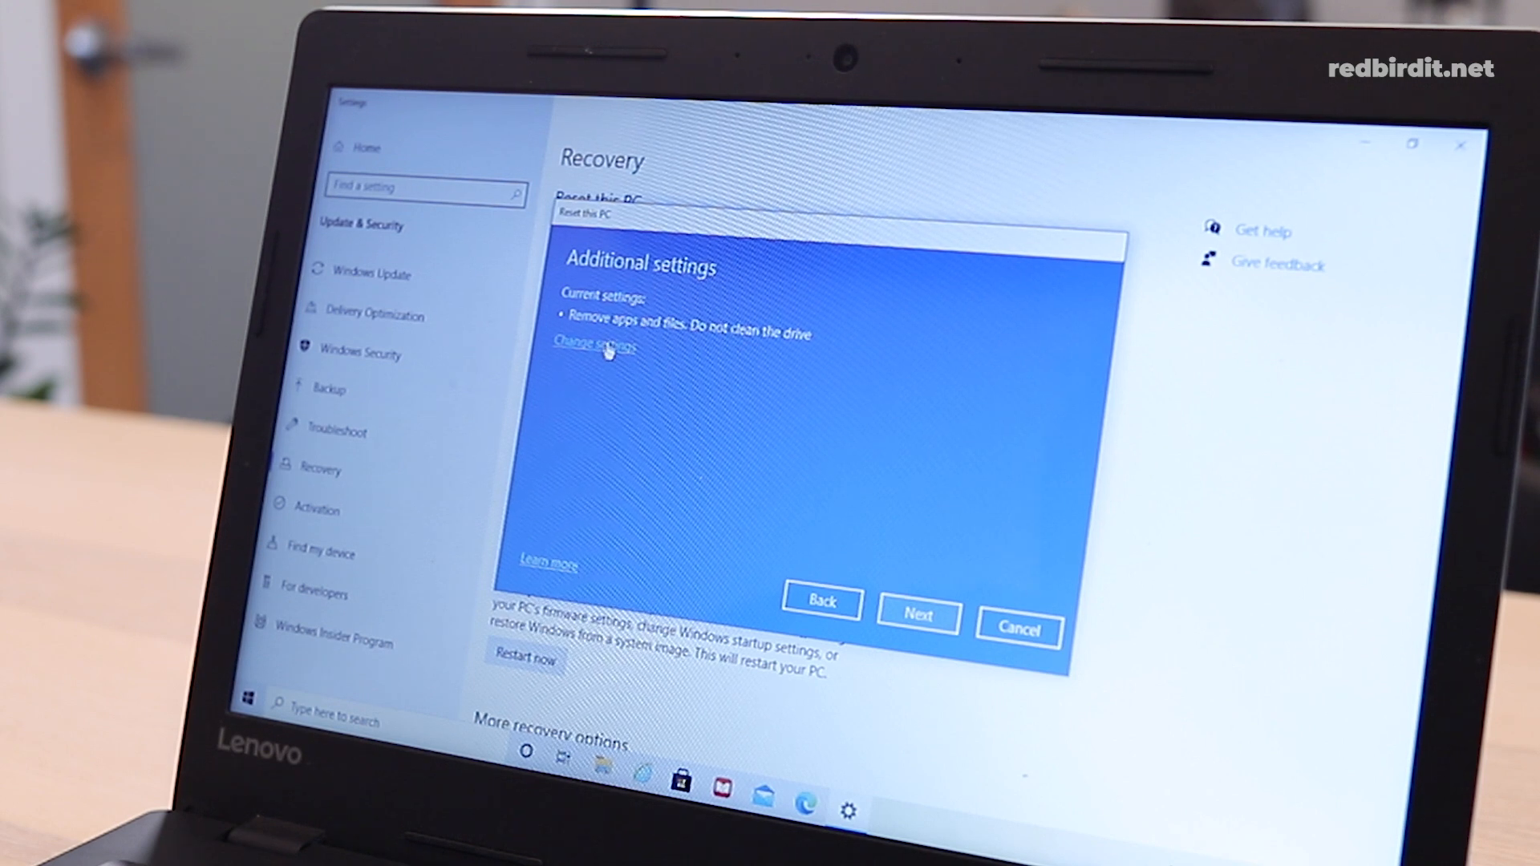
left_click(599, 344)
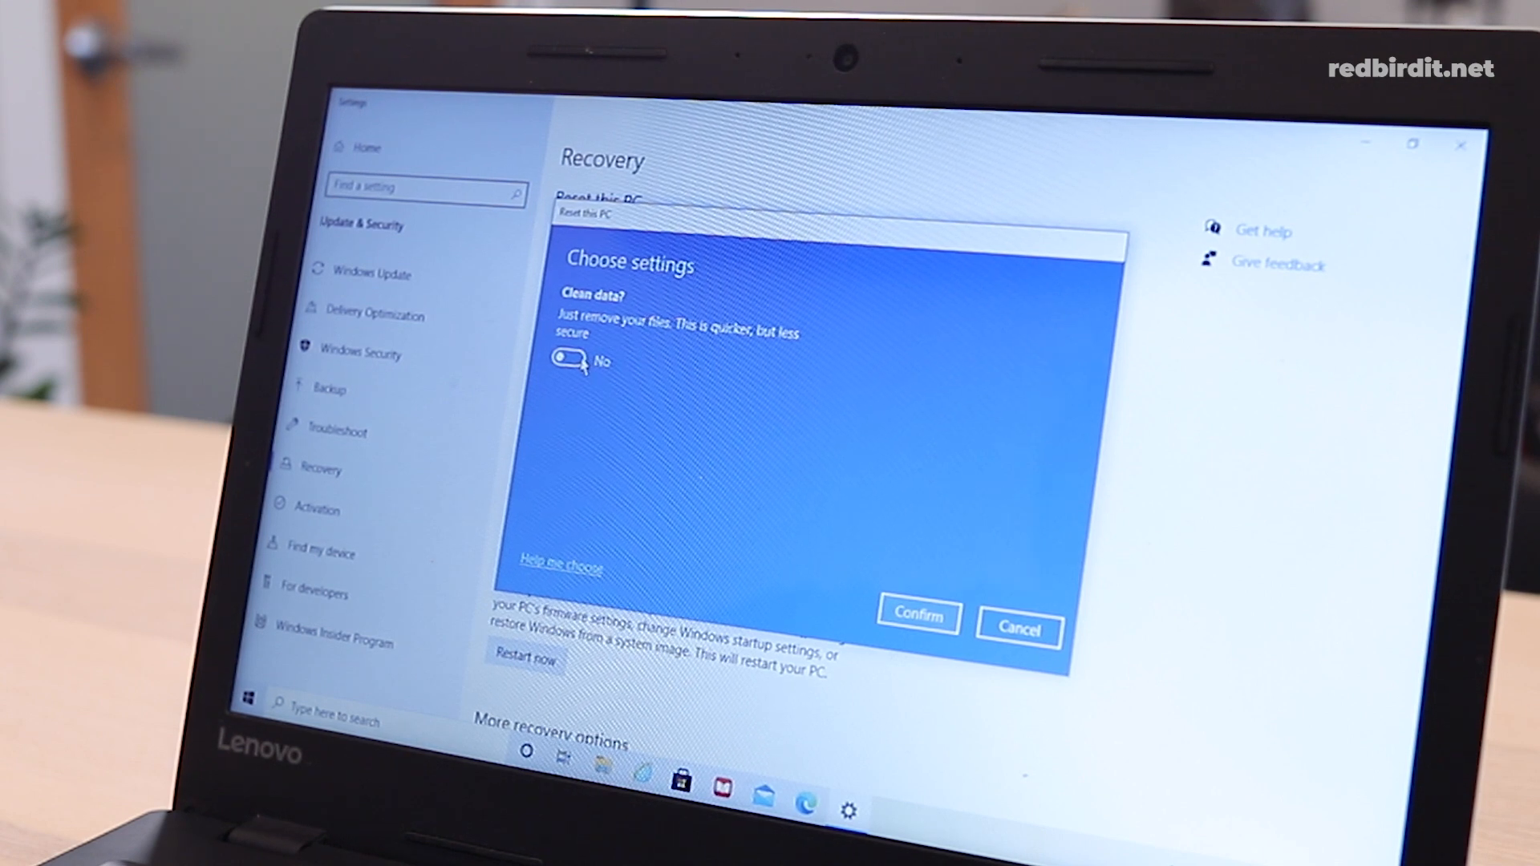
left_click(573, 361)
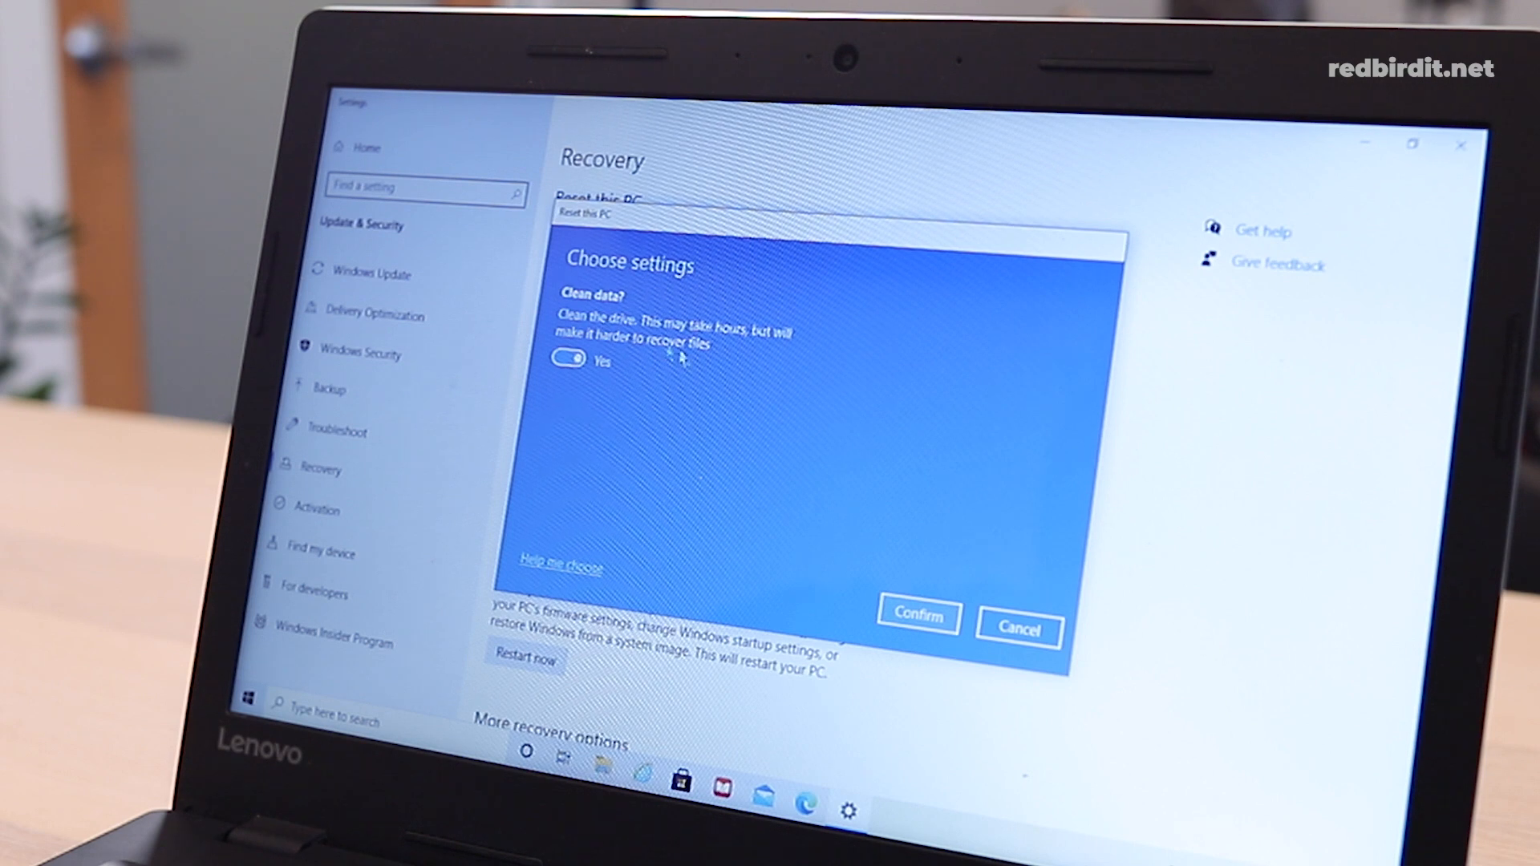
mouse_move(825, 598)
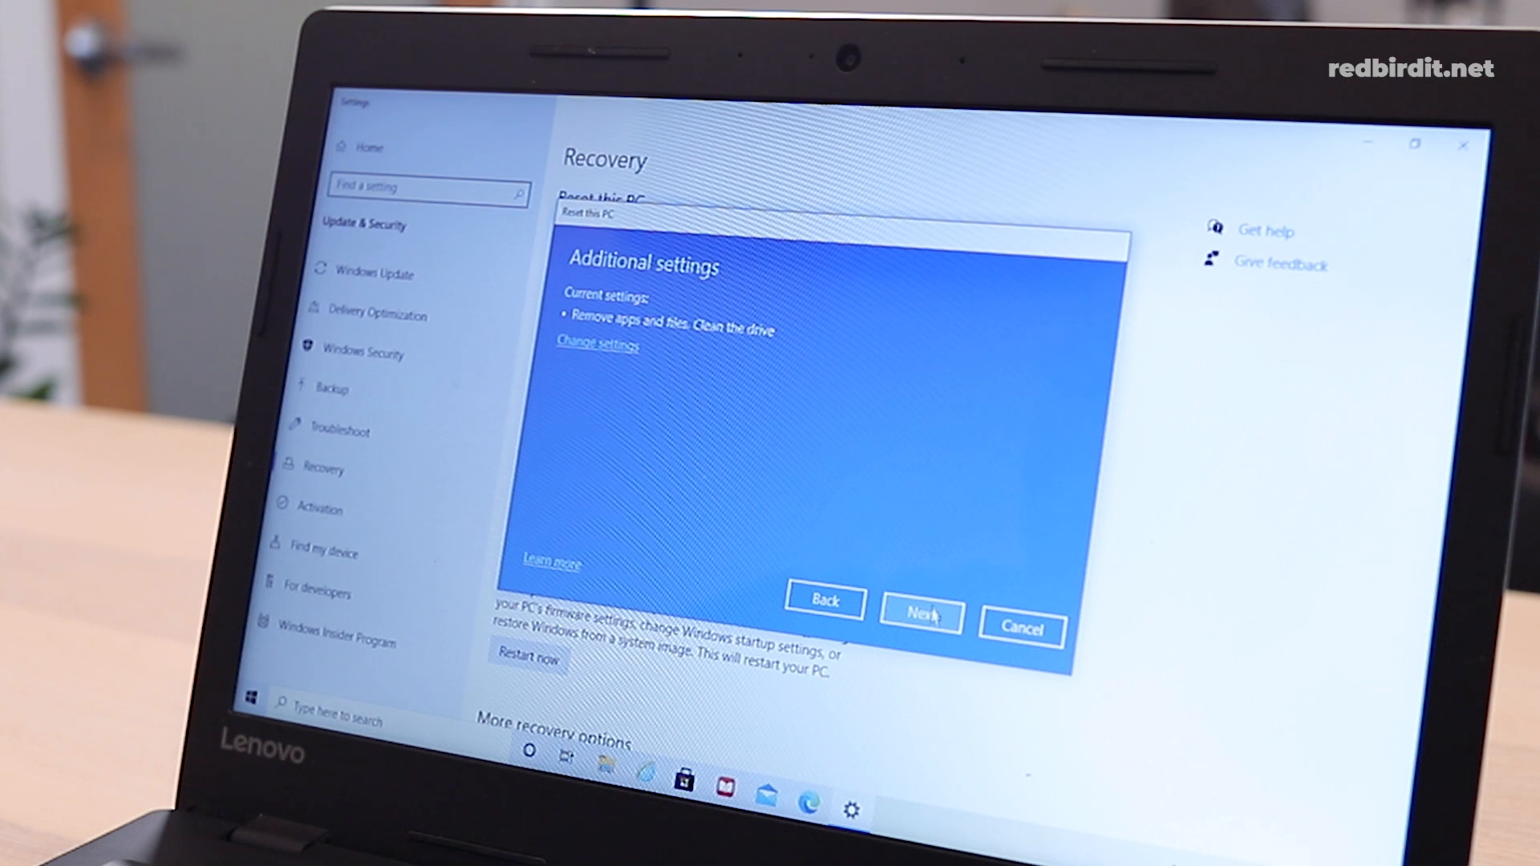
Continue past the reset settings and return from the Plug in your PC warning
left_click(920, 610)
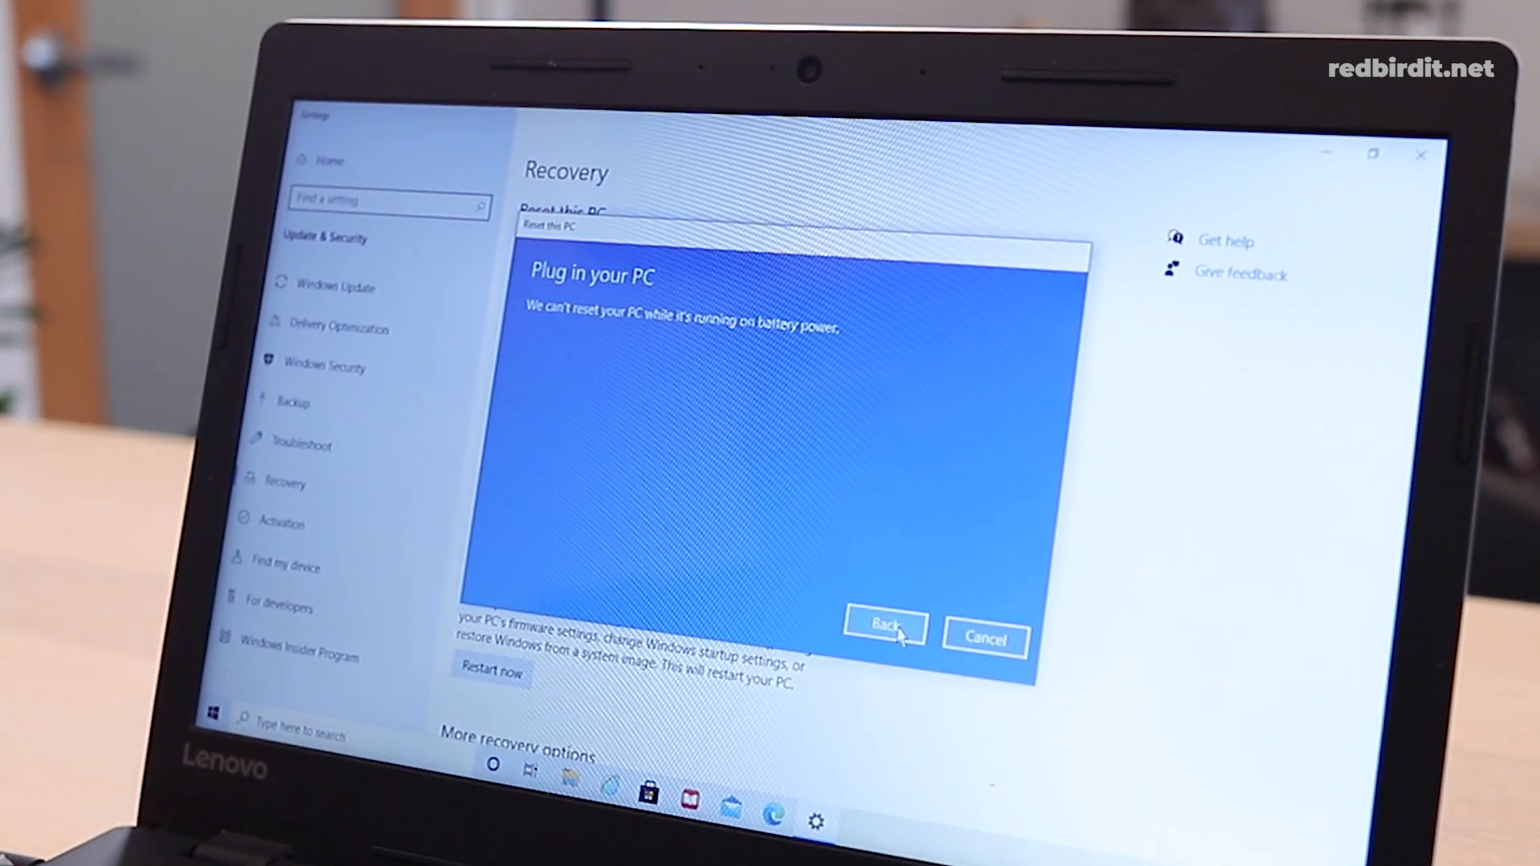
left_click(886, 628)
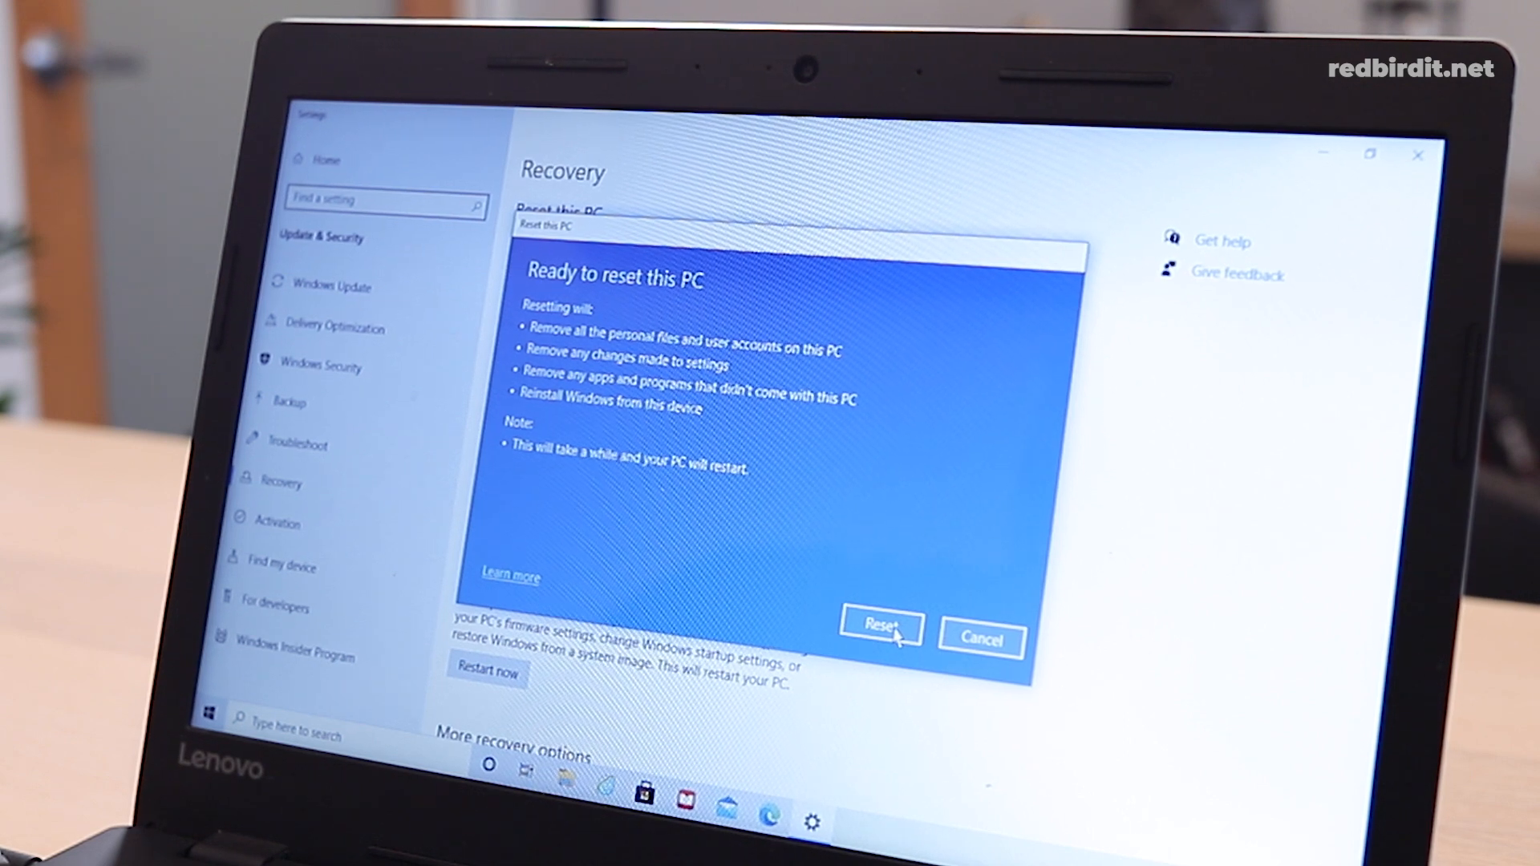
mouse_move(650, 304)
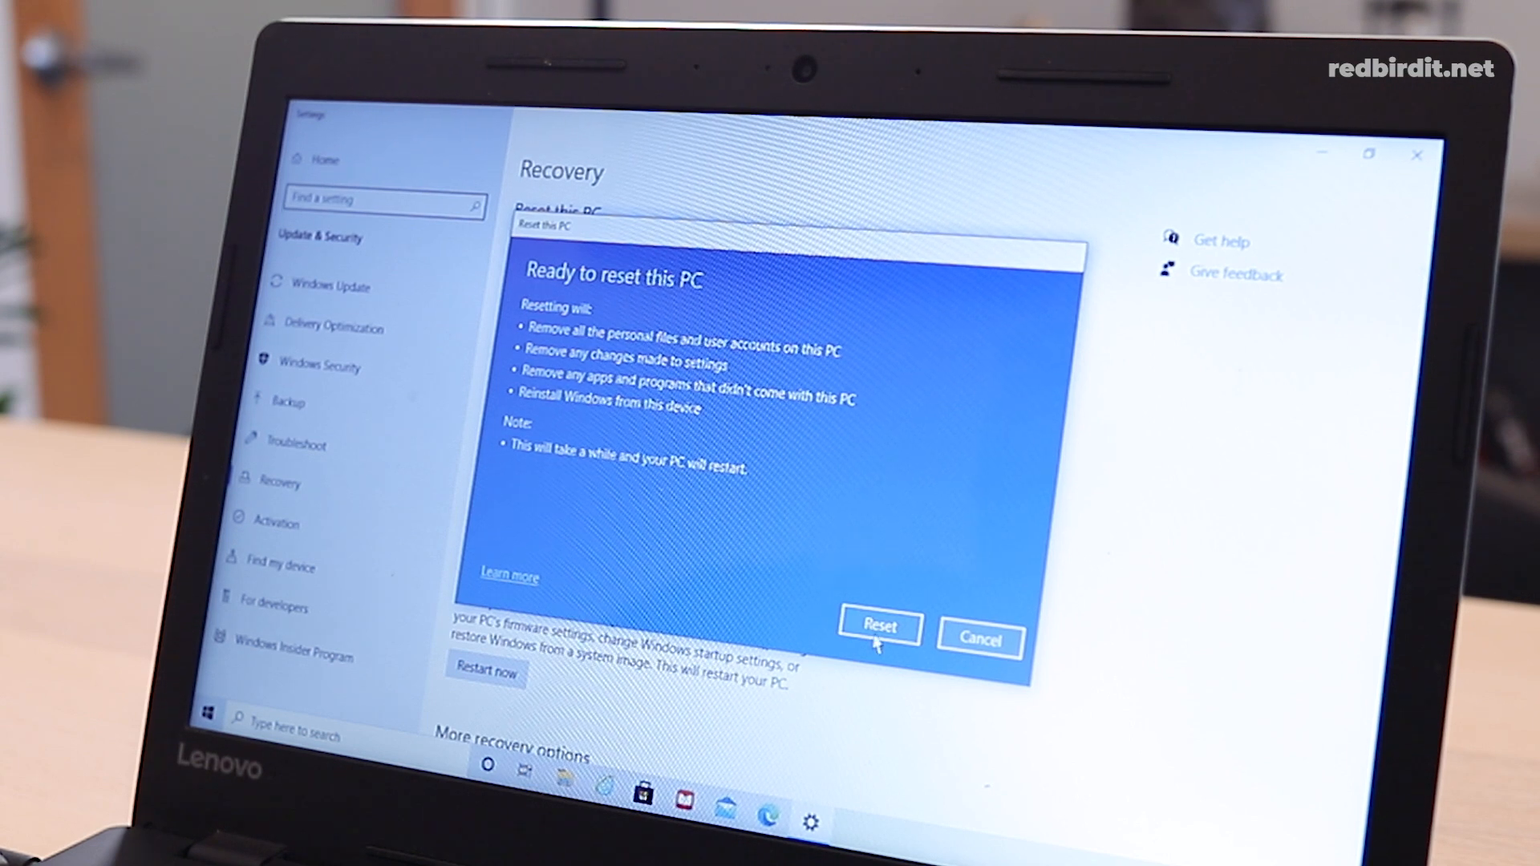
Confirm Reset on the Ready to reset this PC summary
left_click(878, 628)
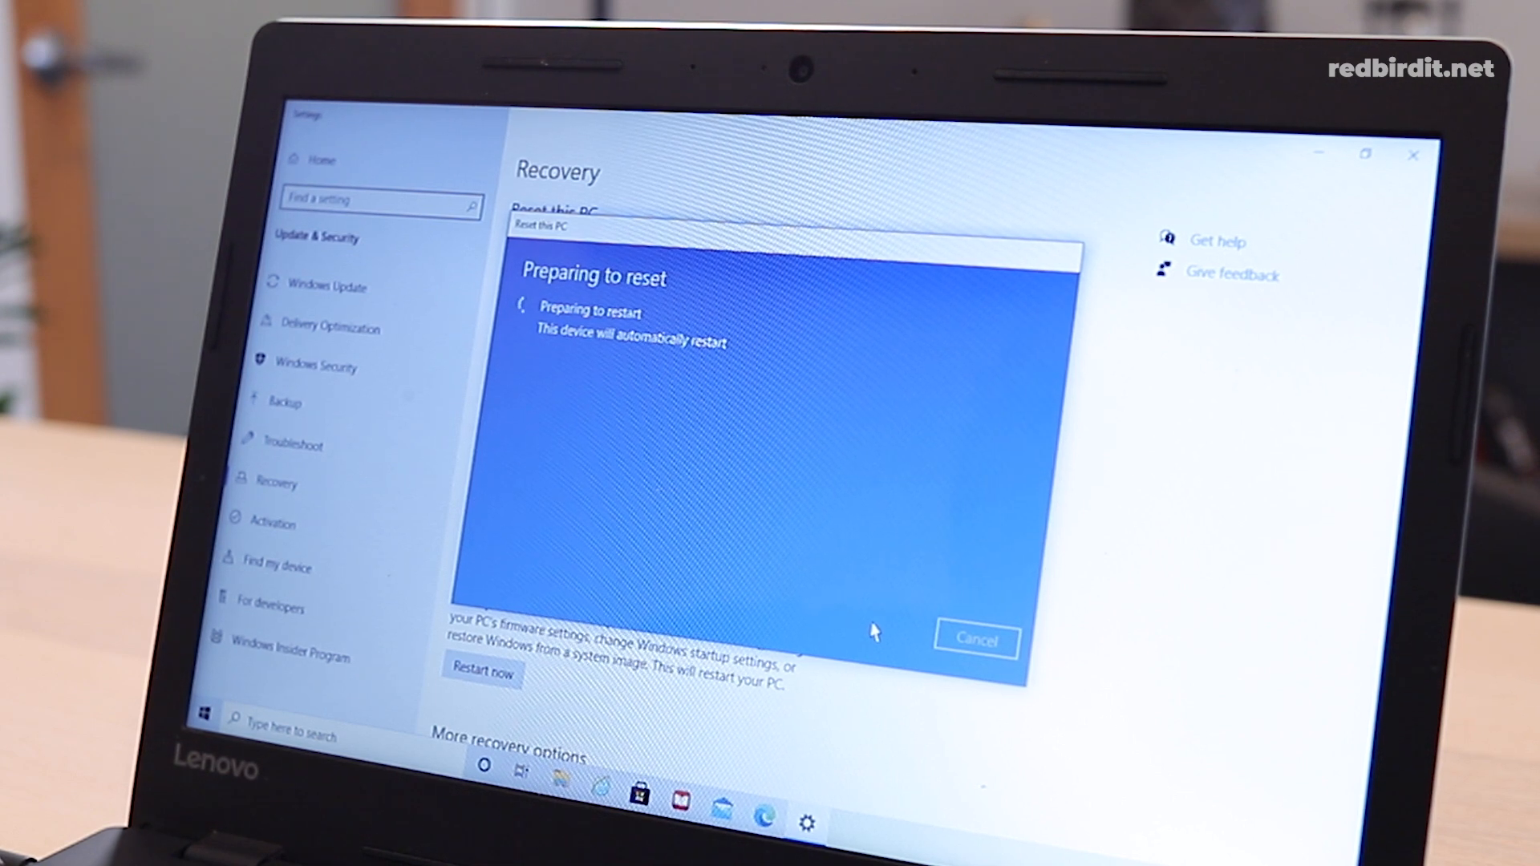
left_click(978, 639)
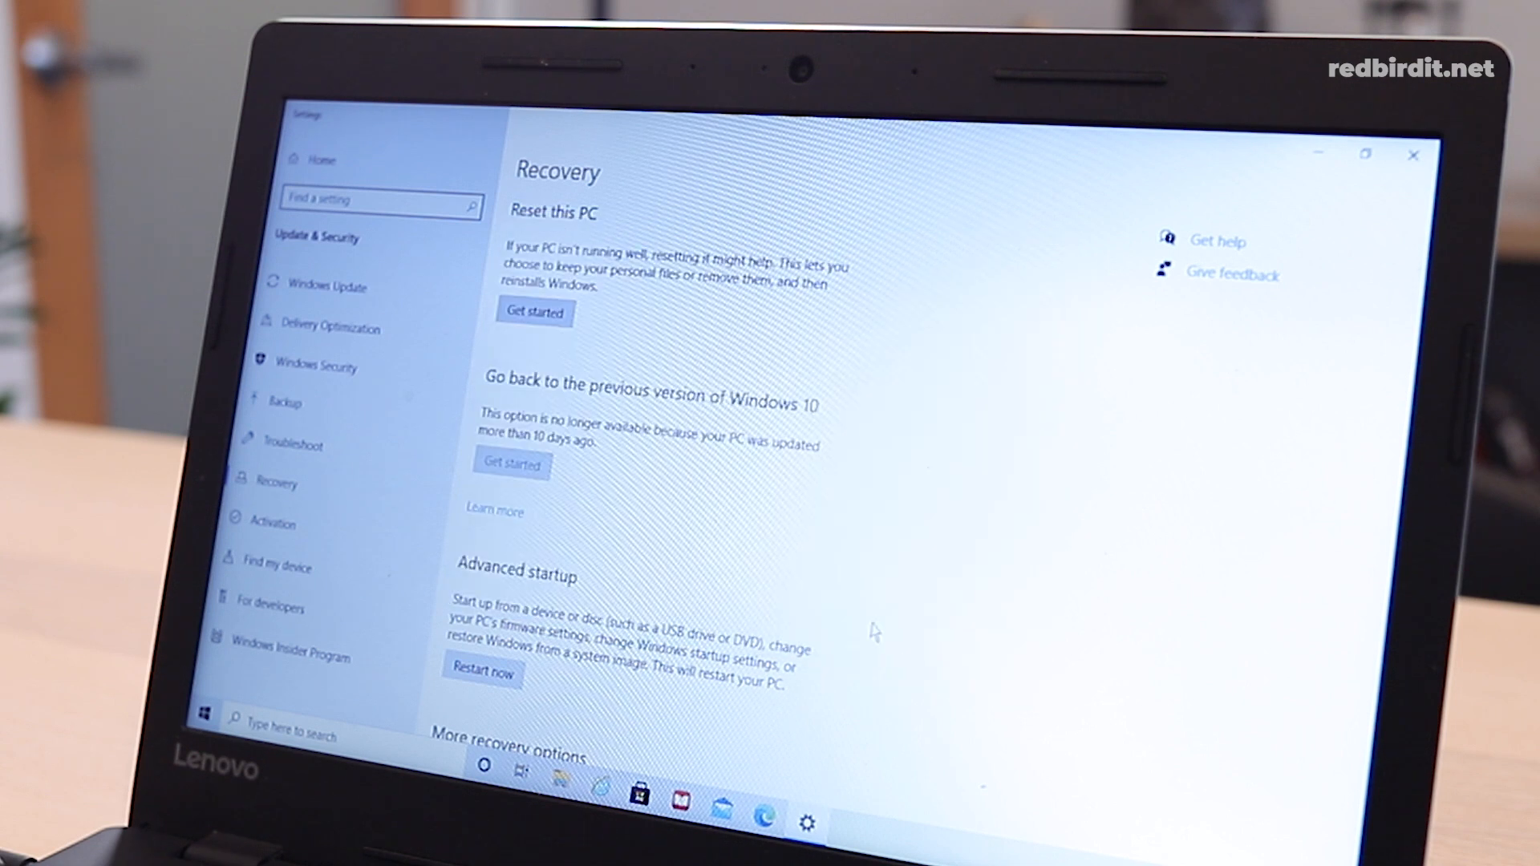
left_click(484, 673)
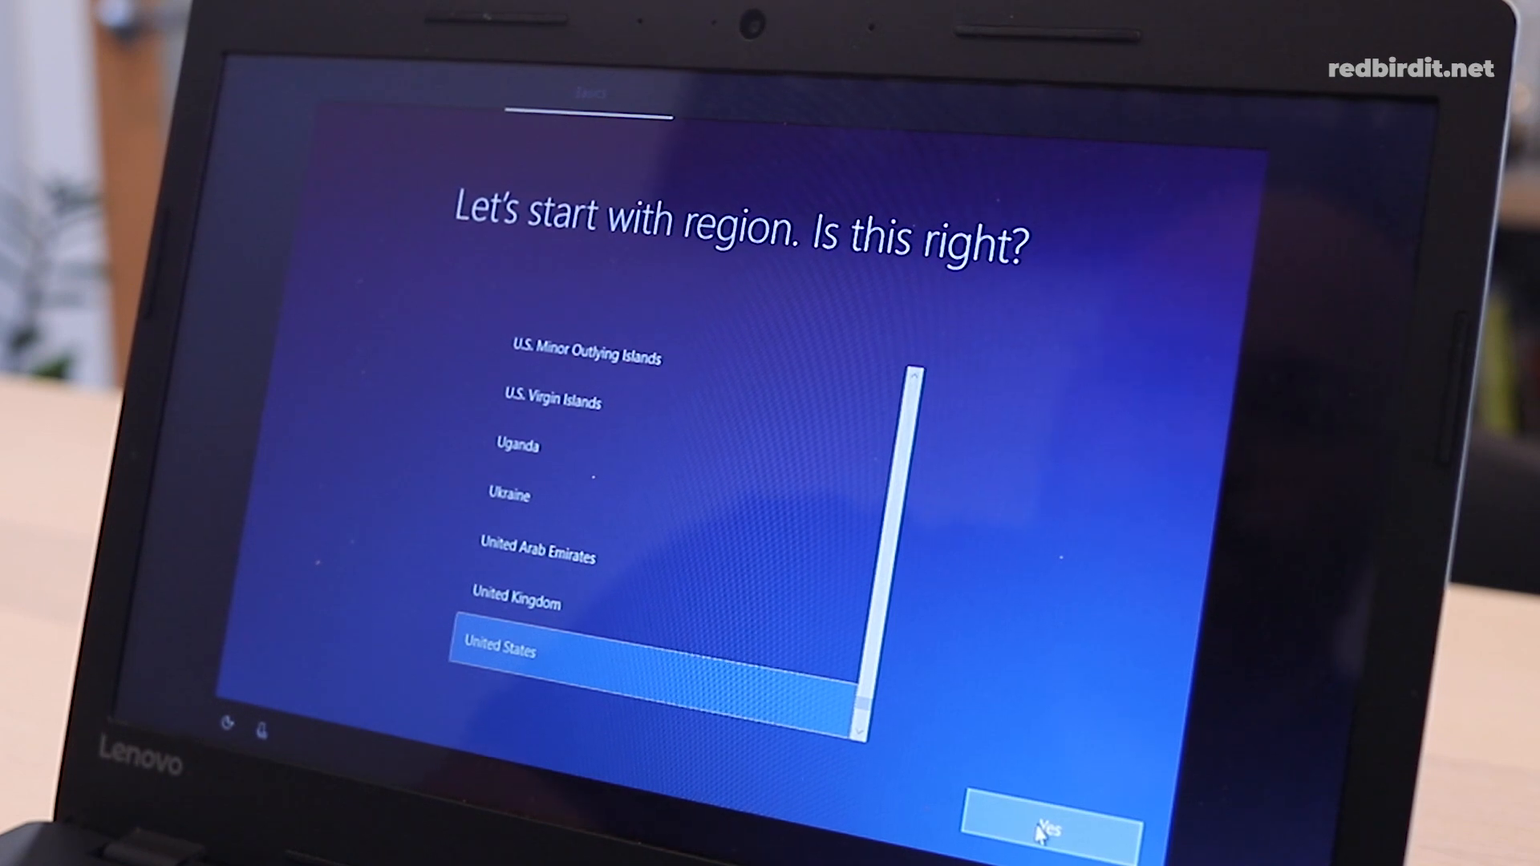
Confirm United States region and US keyboard, skipping a second layout
left_click(1044, 829)
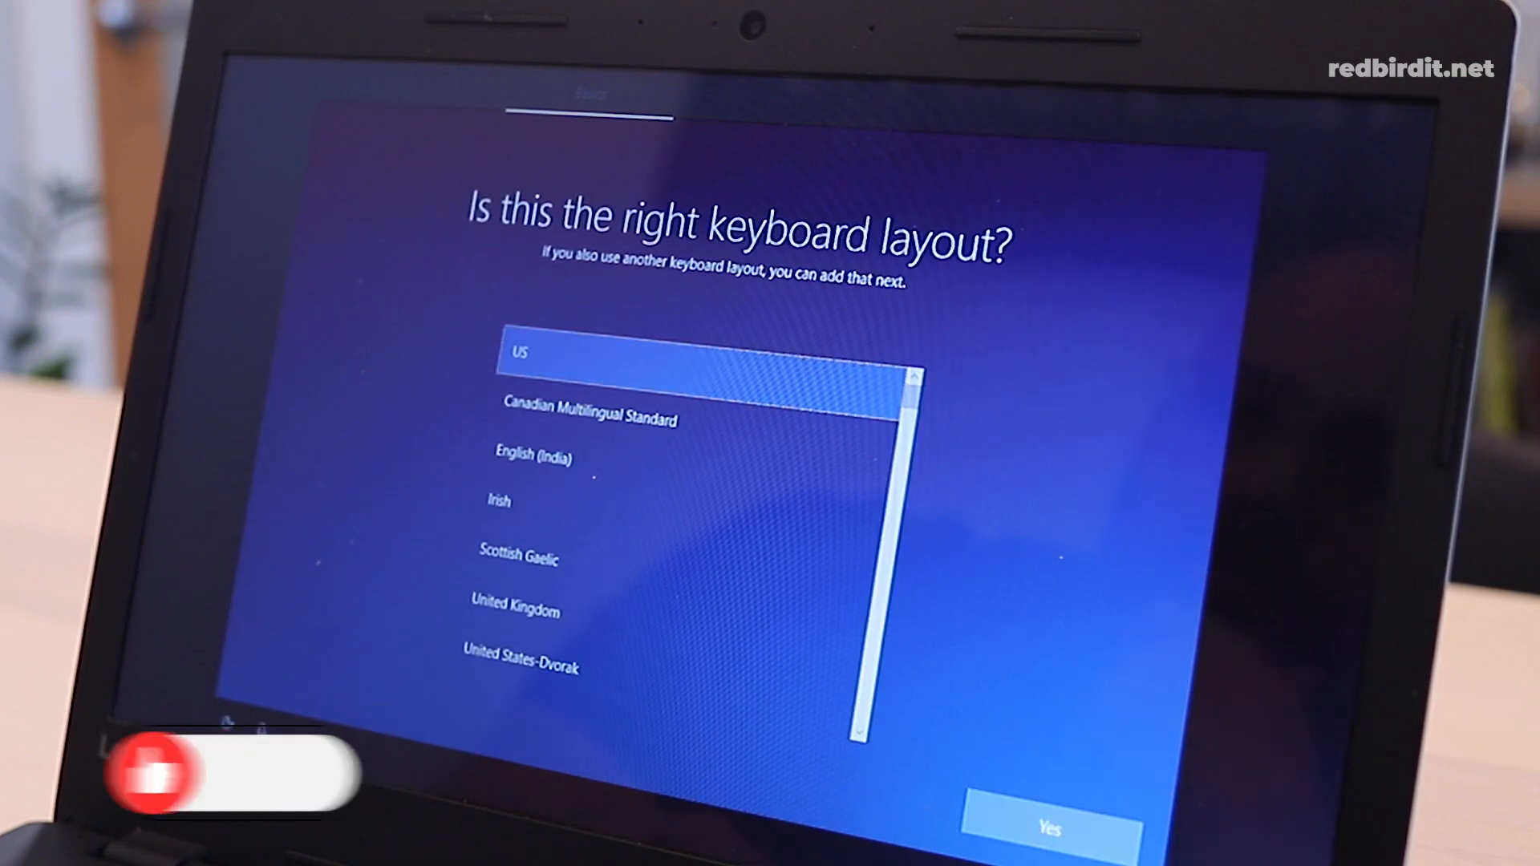
left_click(1052, 826)
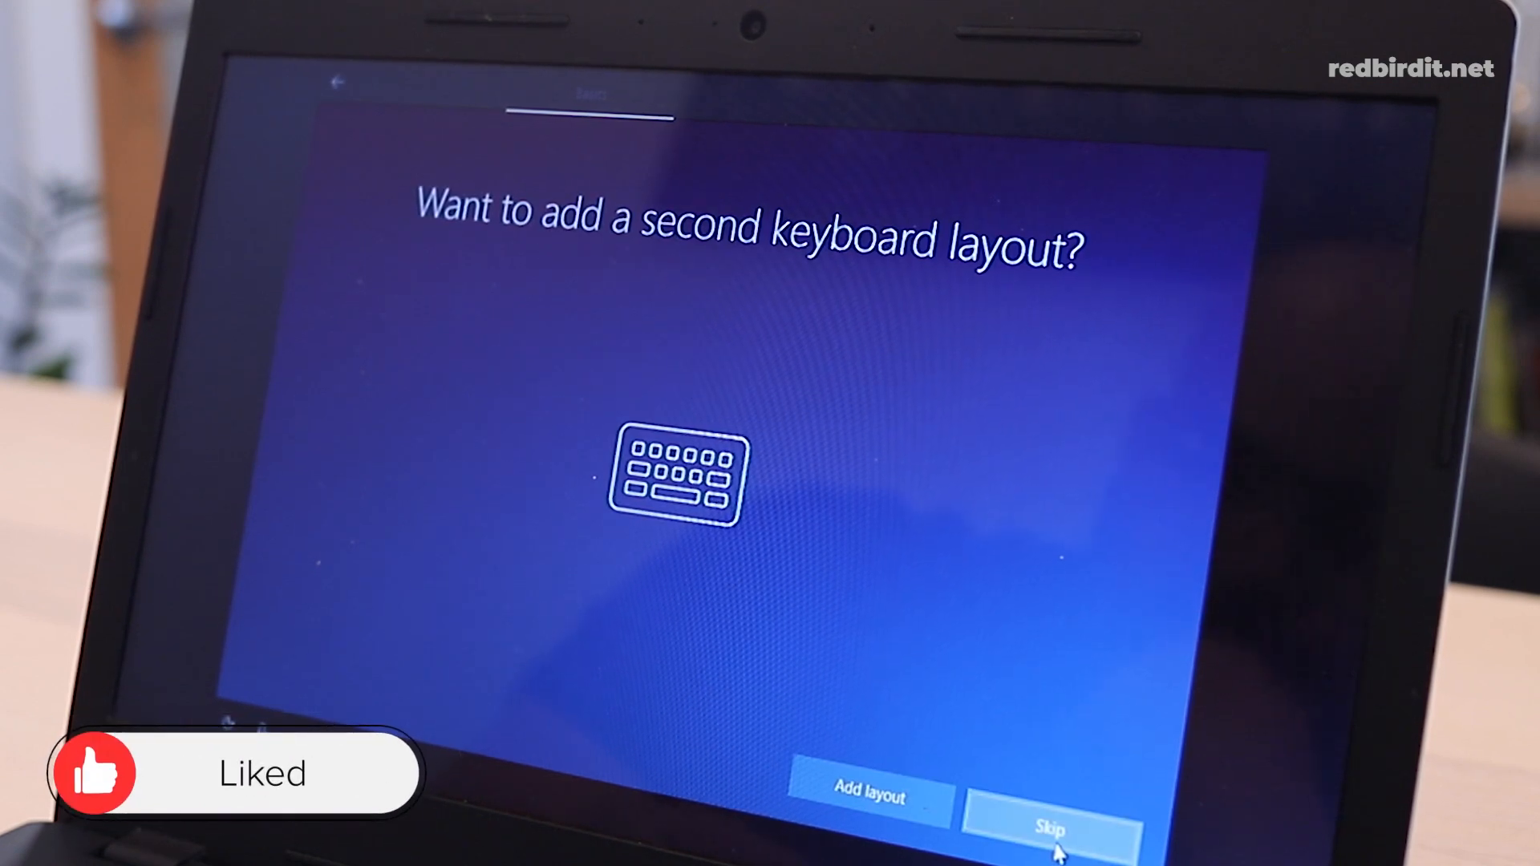
left_click(1048, 825)
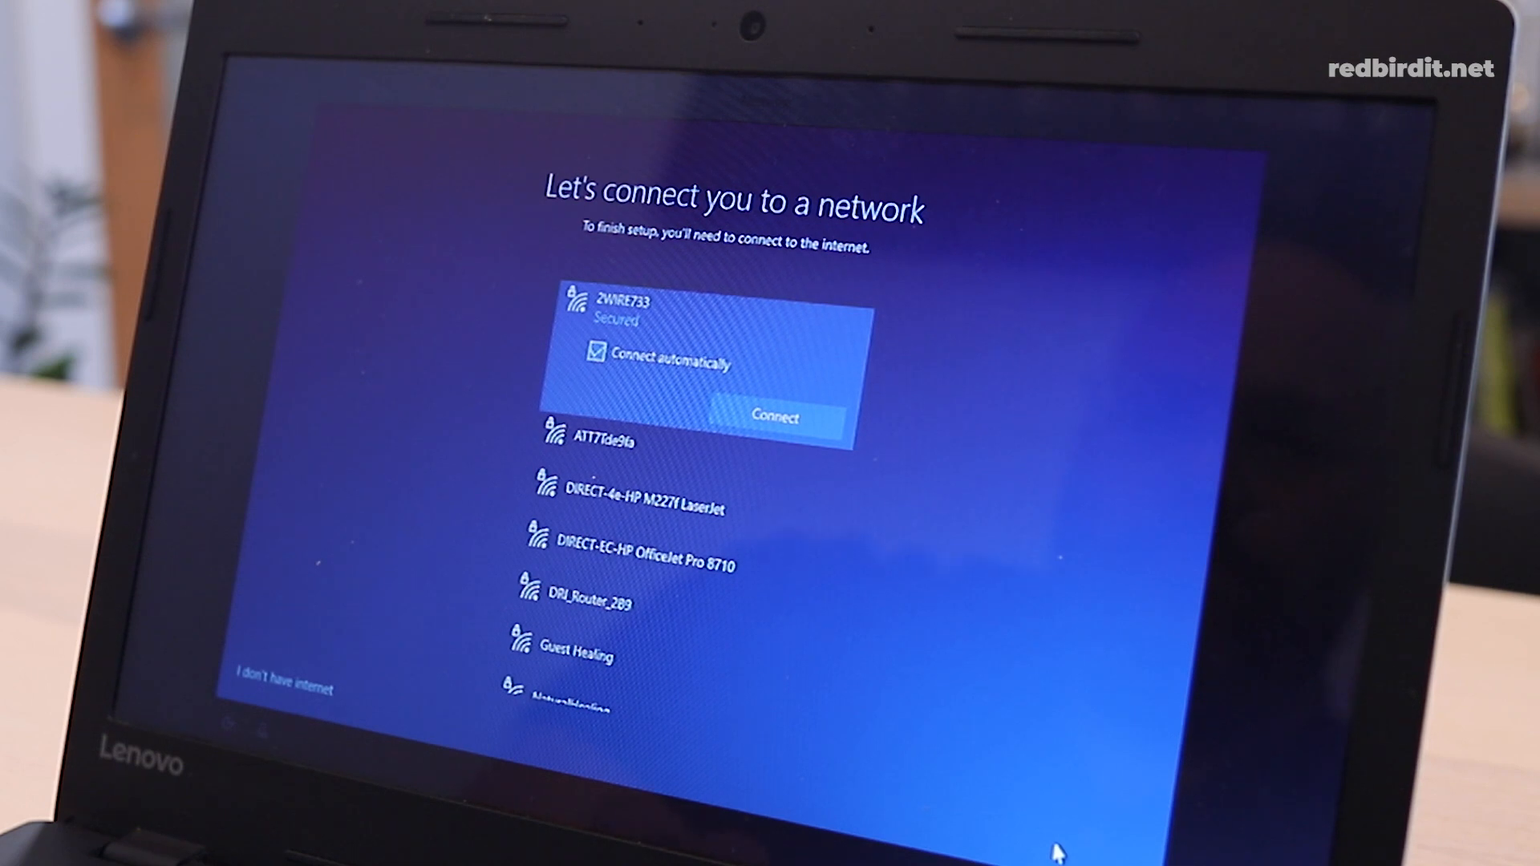
mouse_move(754, 649)
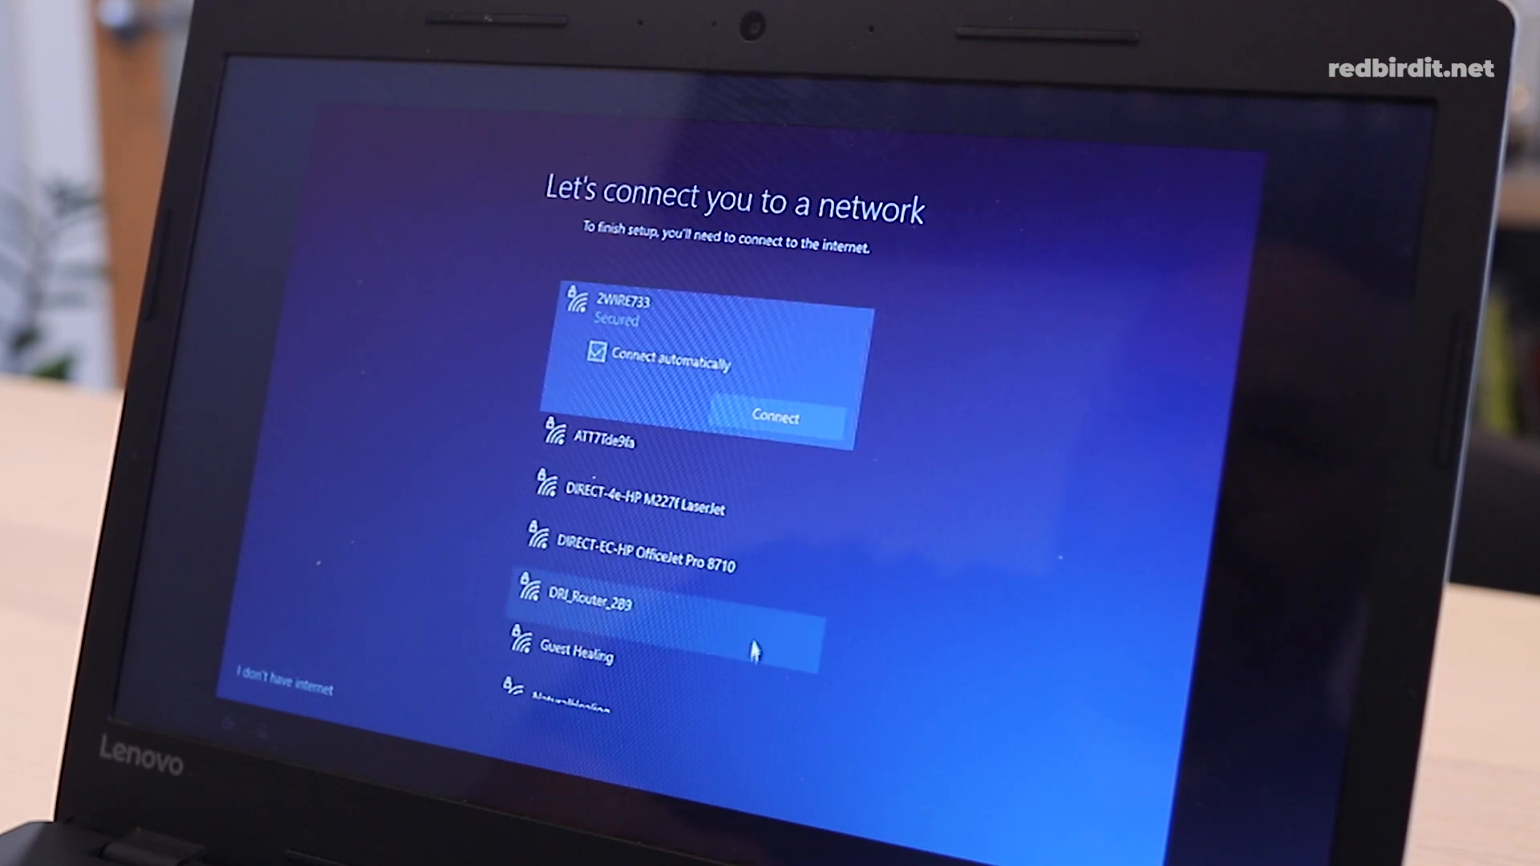
mouse_move(855, 640)
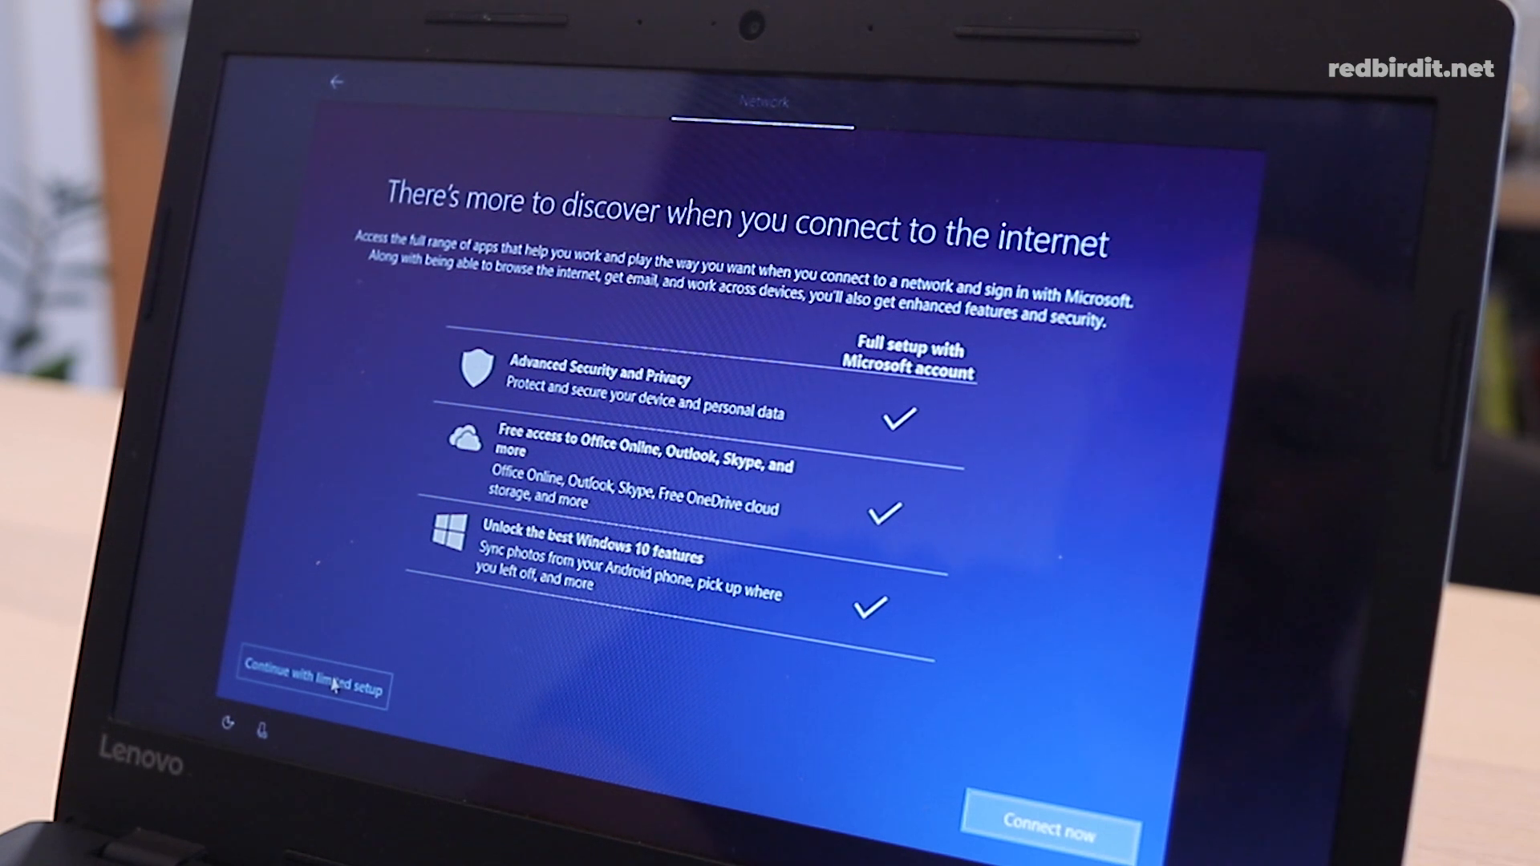
Choose 'Continue with limited setup' instead of connecting to the internet
left_click(318, 674)
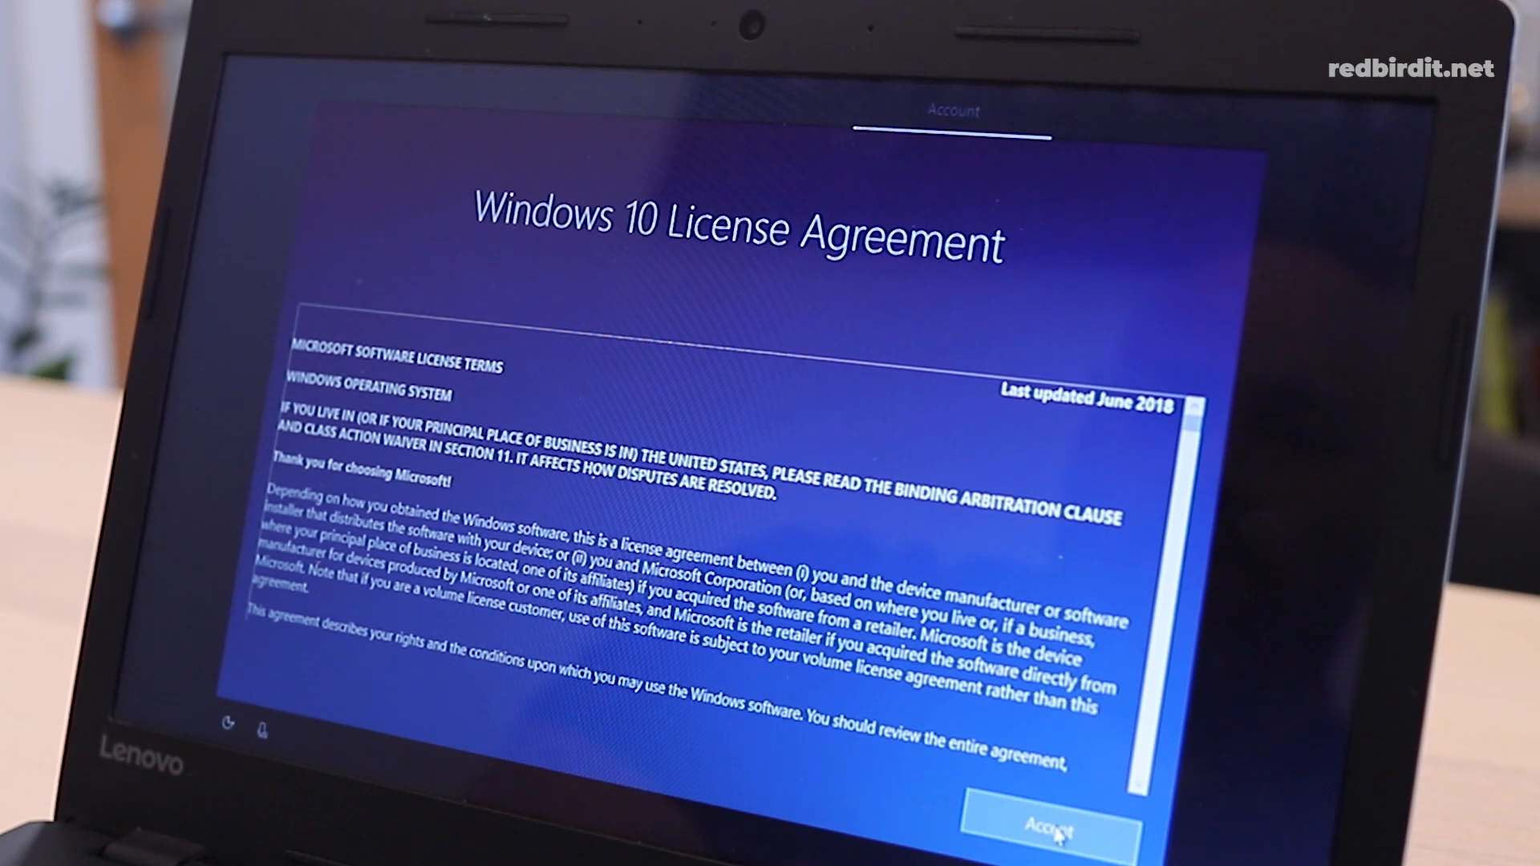
Accept the Windows 10 License Agreement
left_click(1046, 827)
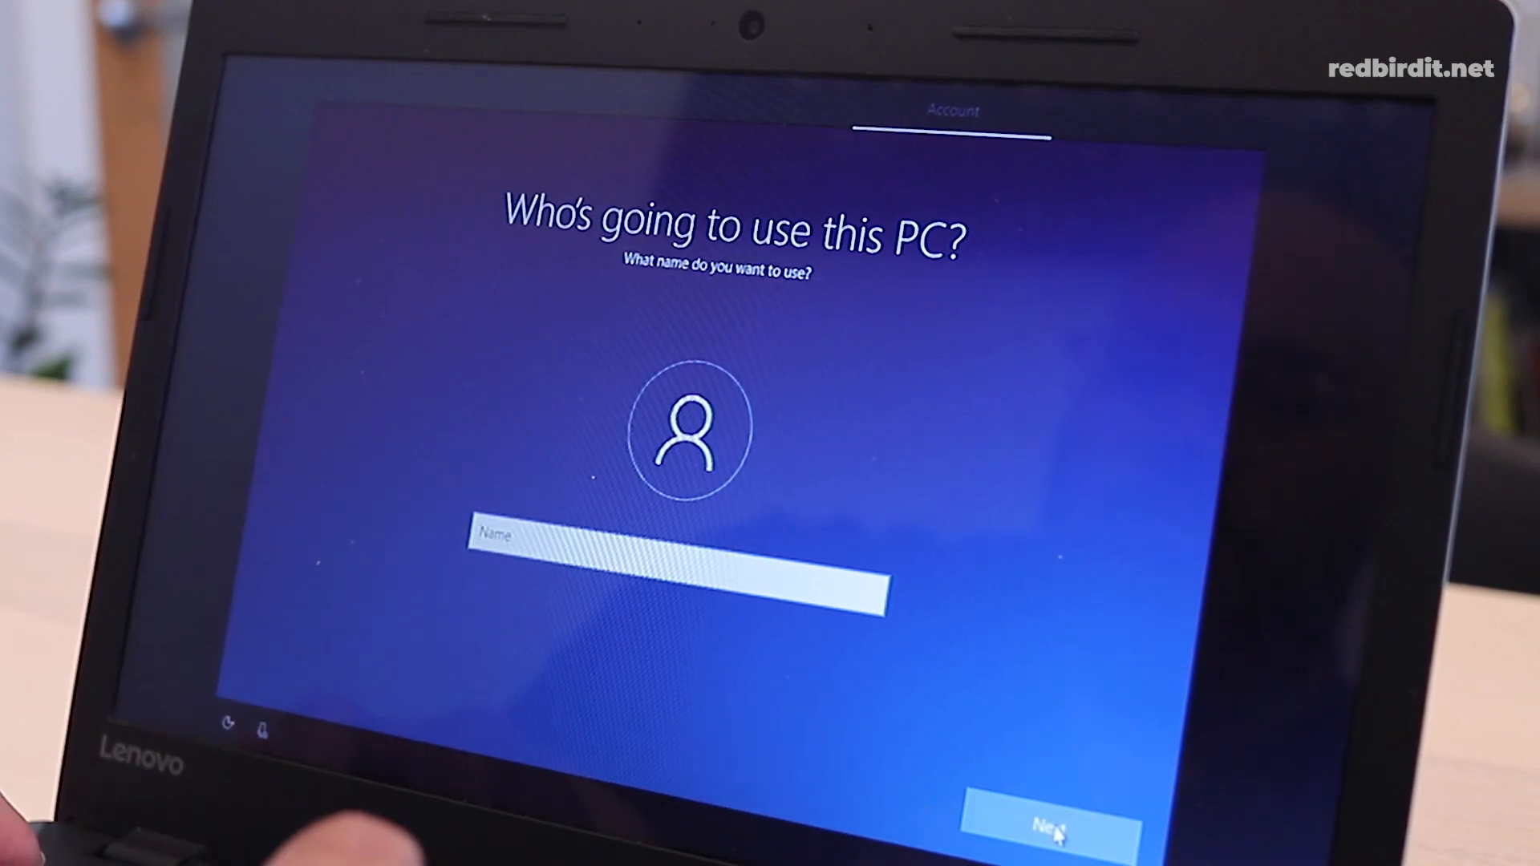
Create the local account 'user' with a password entered and confirmed
type("u")
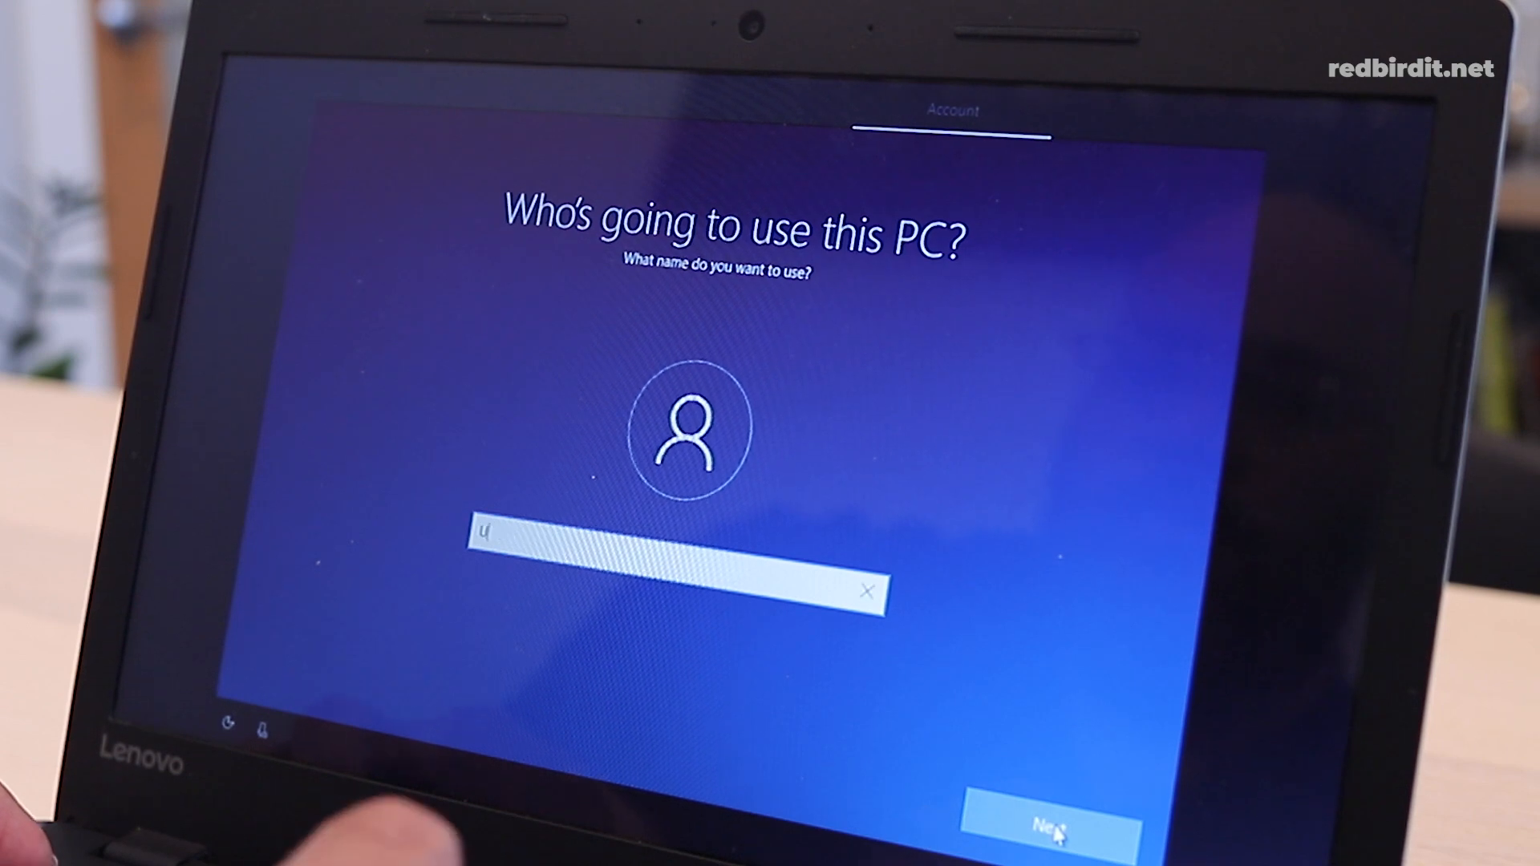
type("ser")
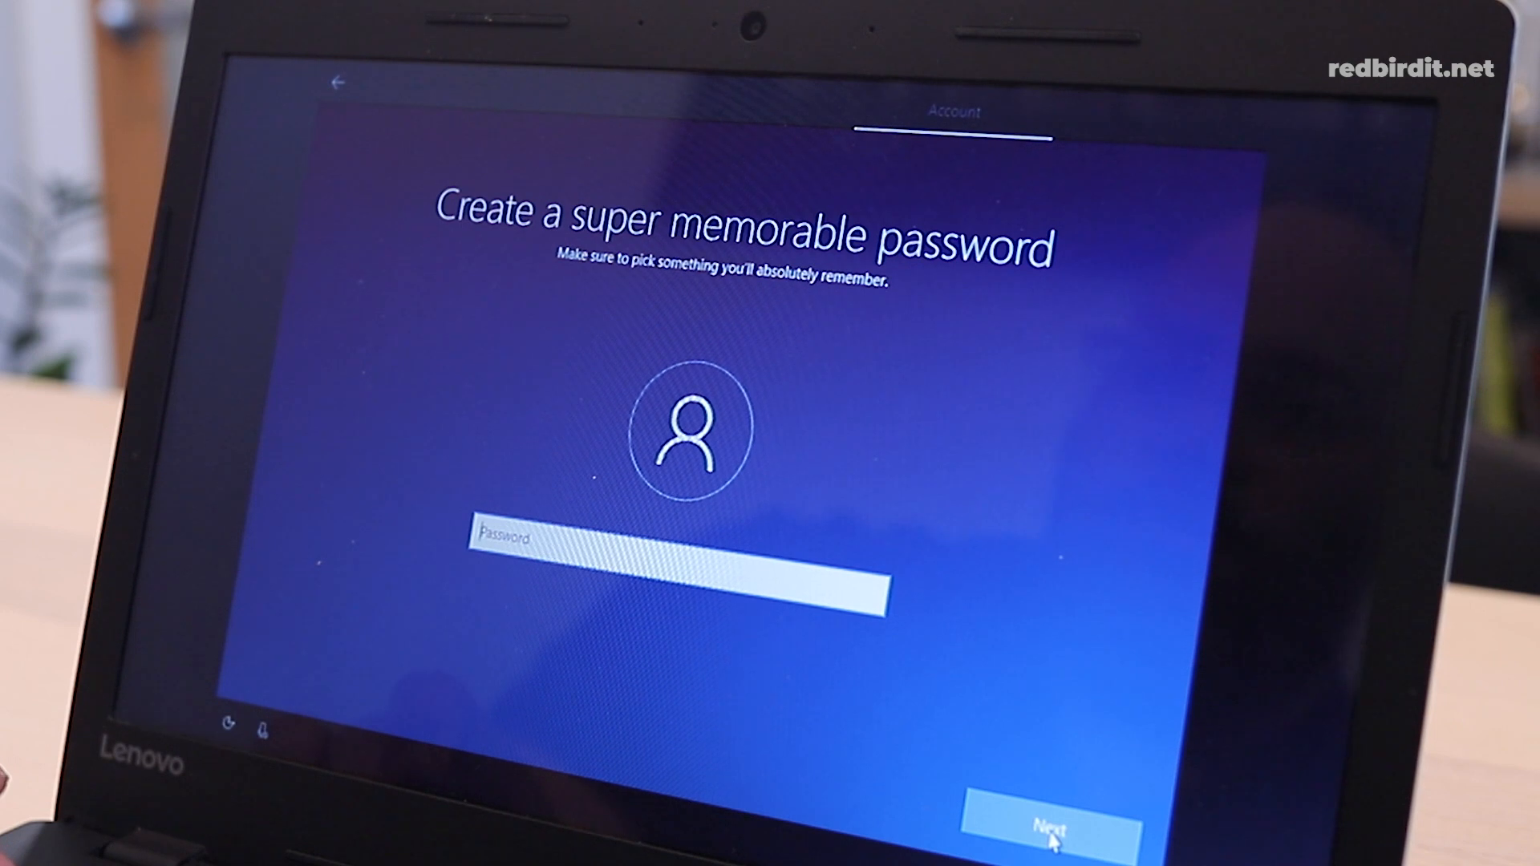
type("••")
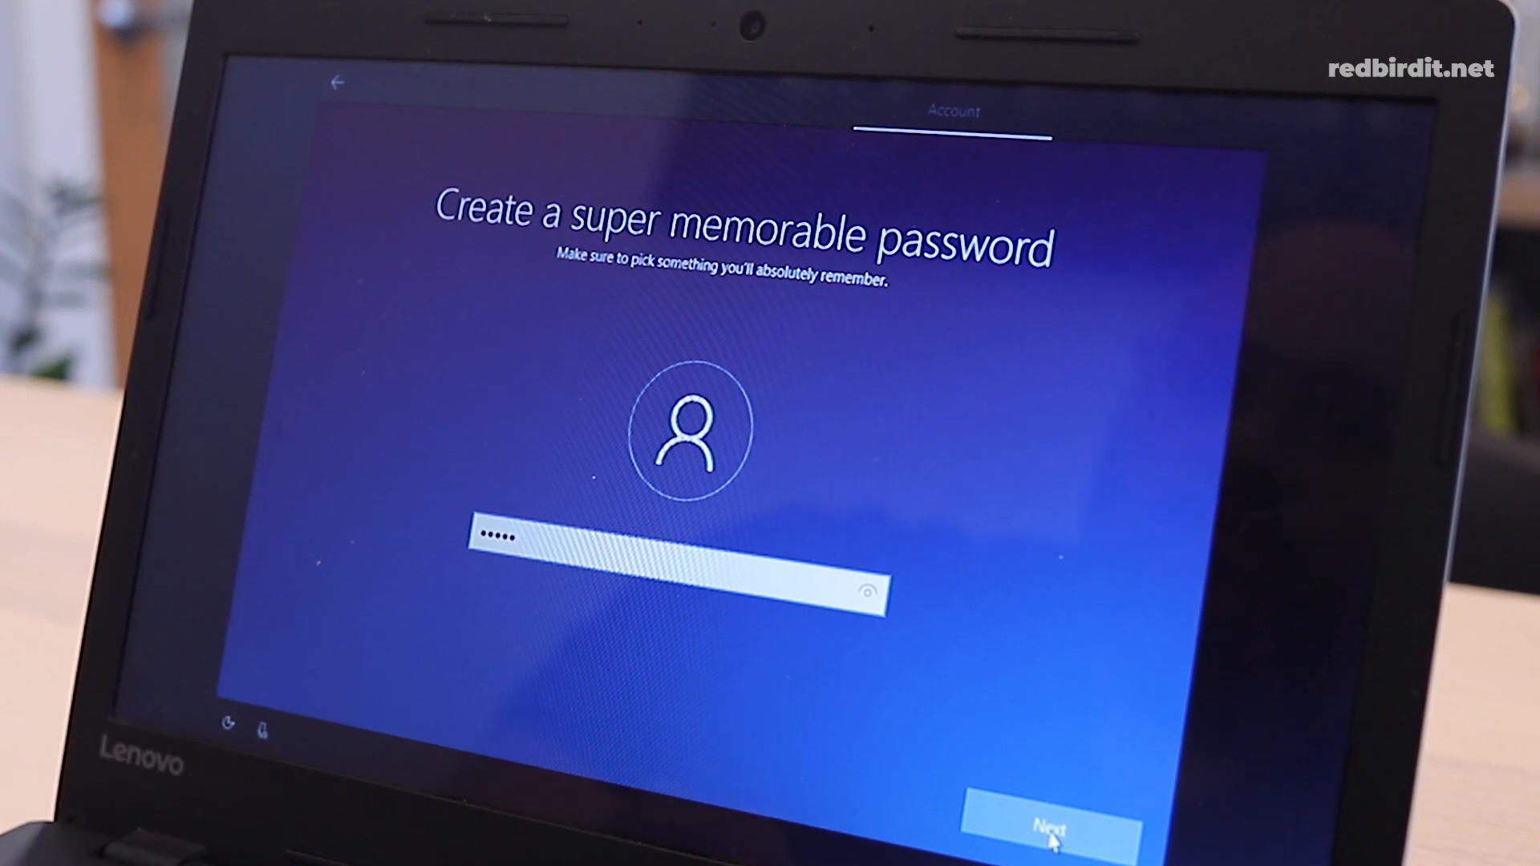
left_click(1050, 825)
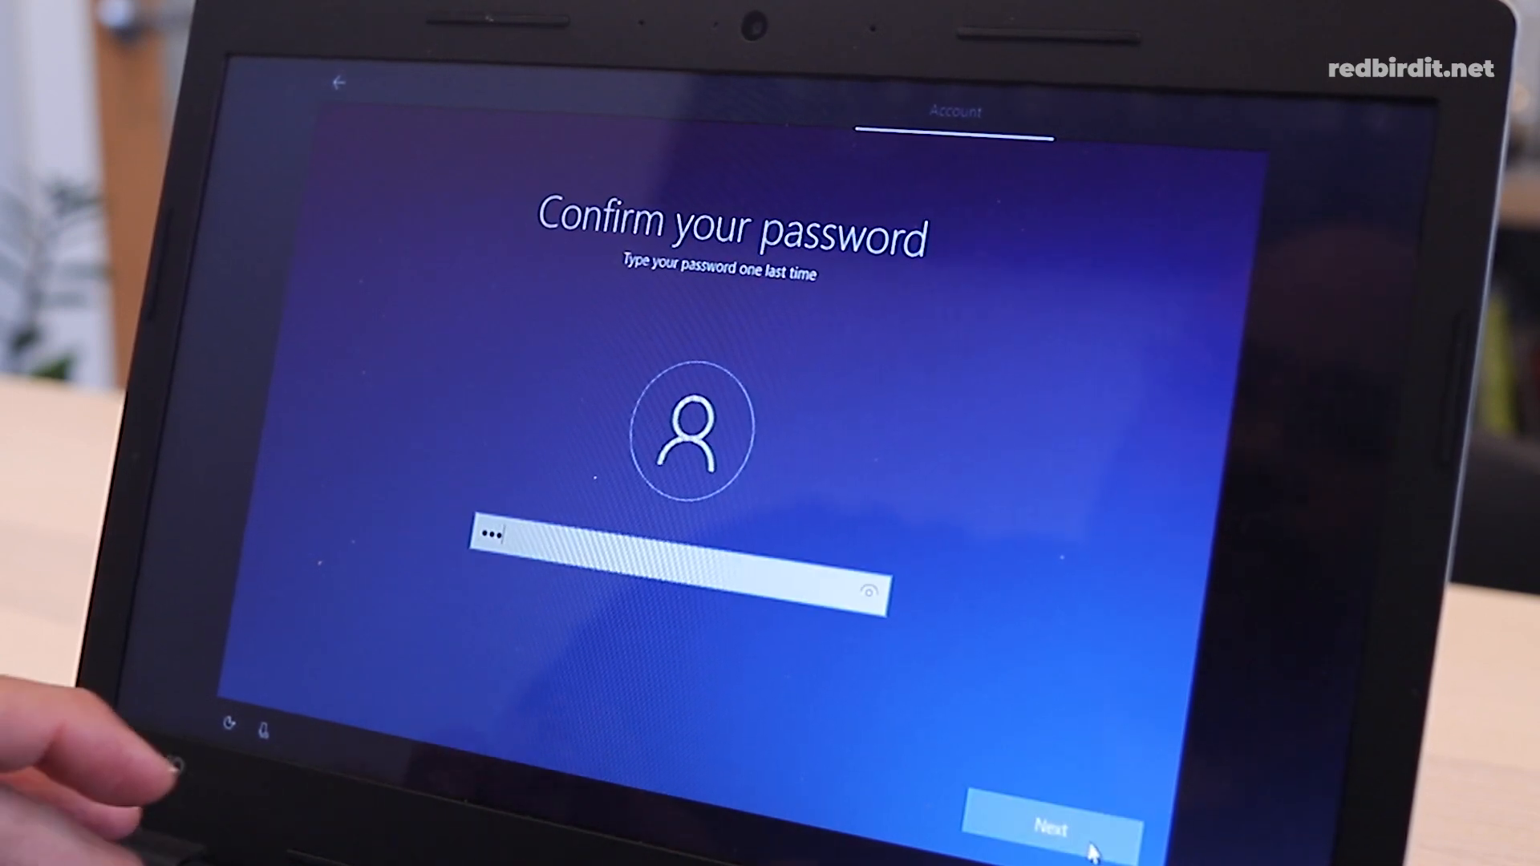
left_click(1052, 824)
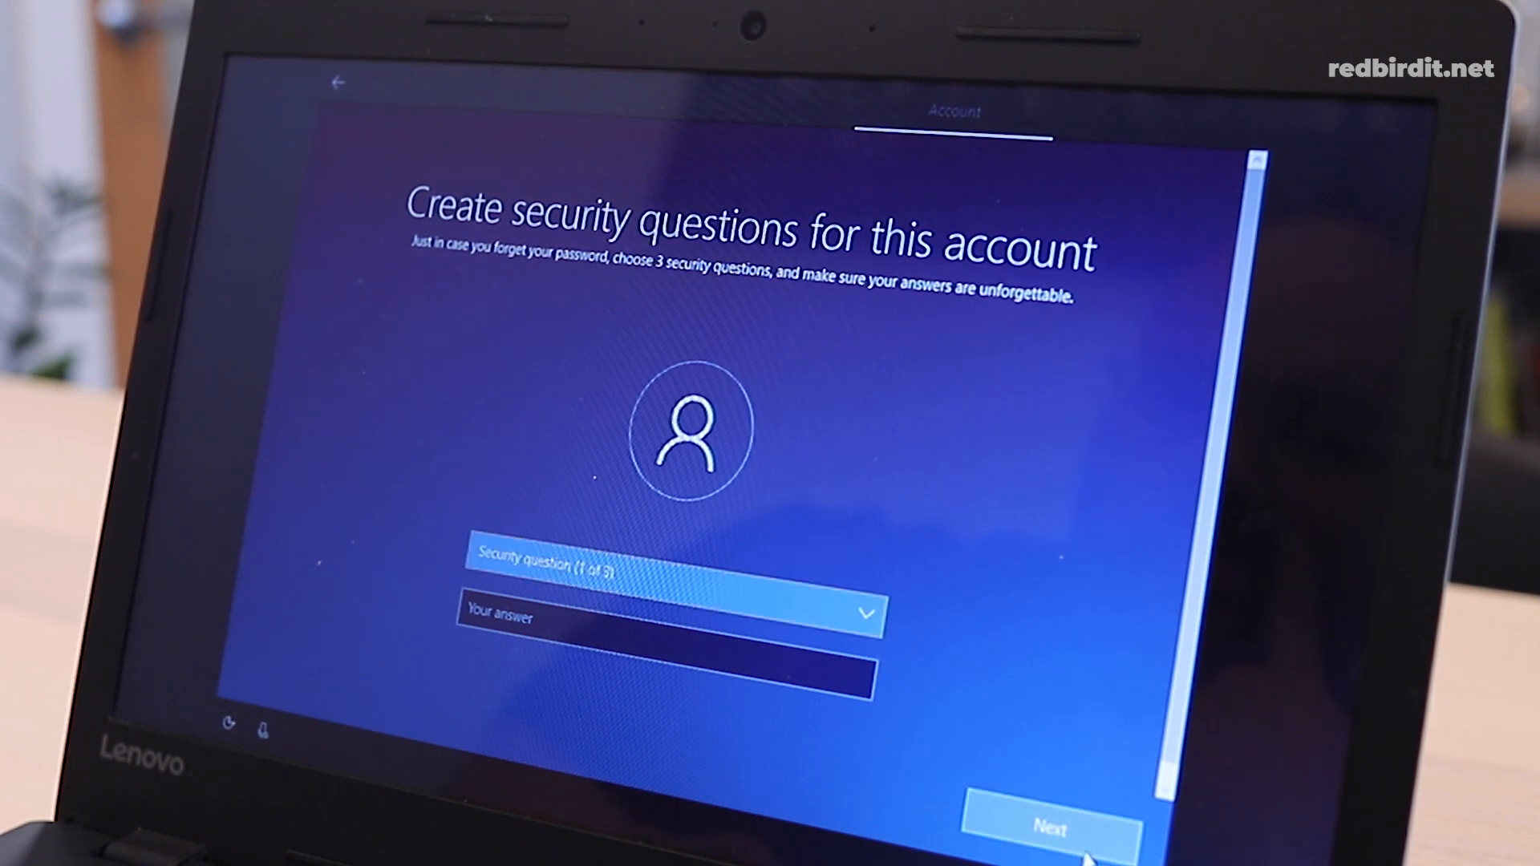
Answer three security questions, including birth city and childhood nickname
left_click(1048, 830)
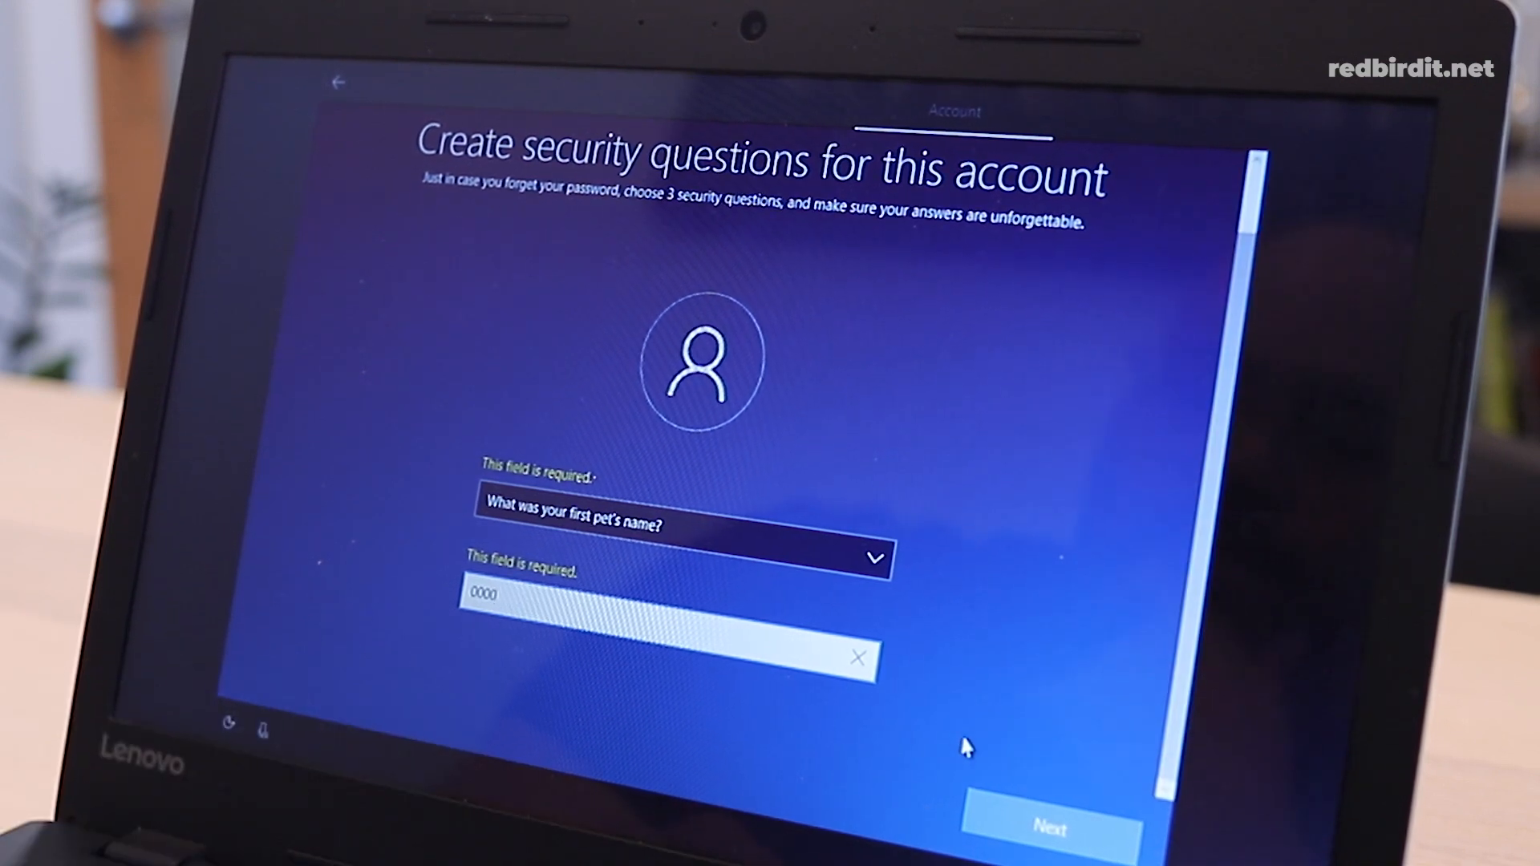
left_click(1048, 825)
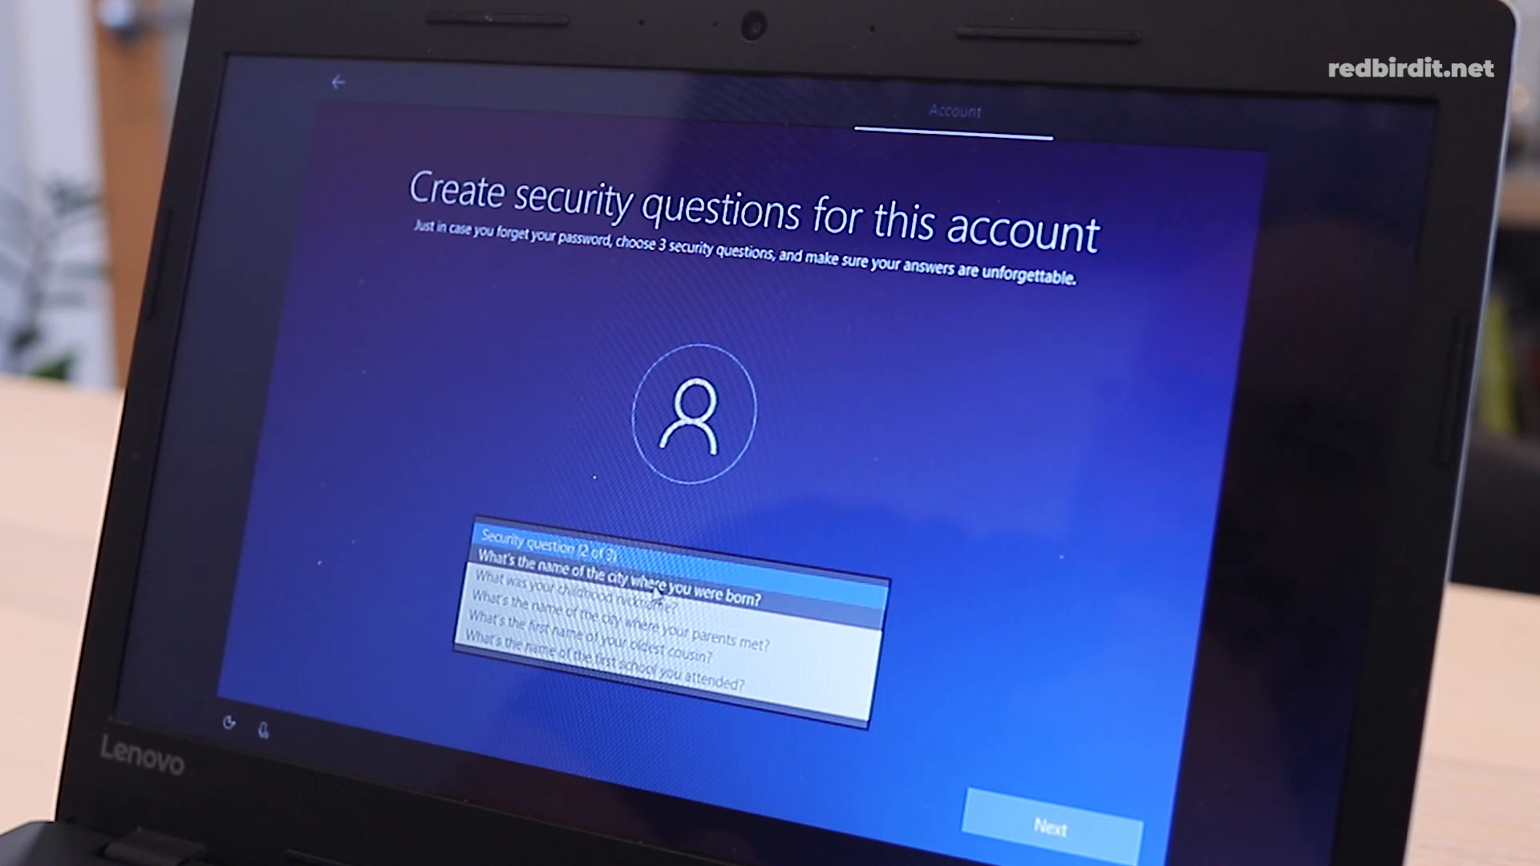
left_click(630, 576)
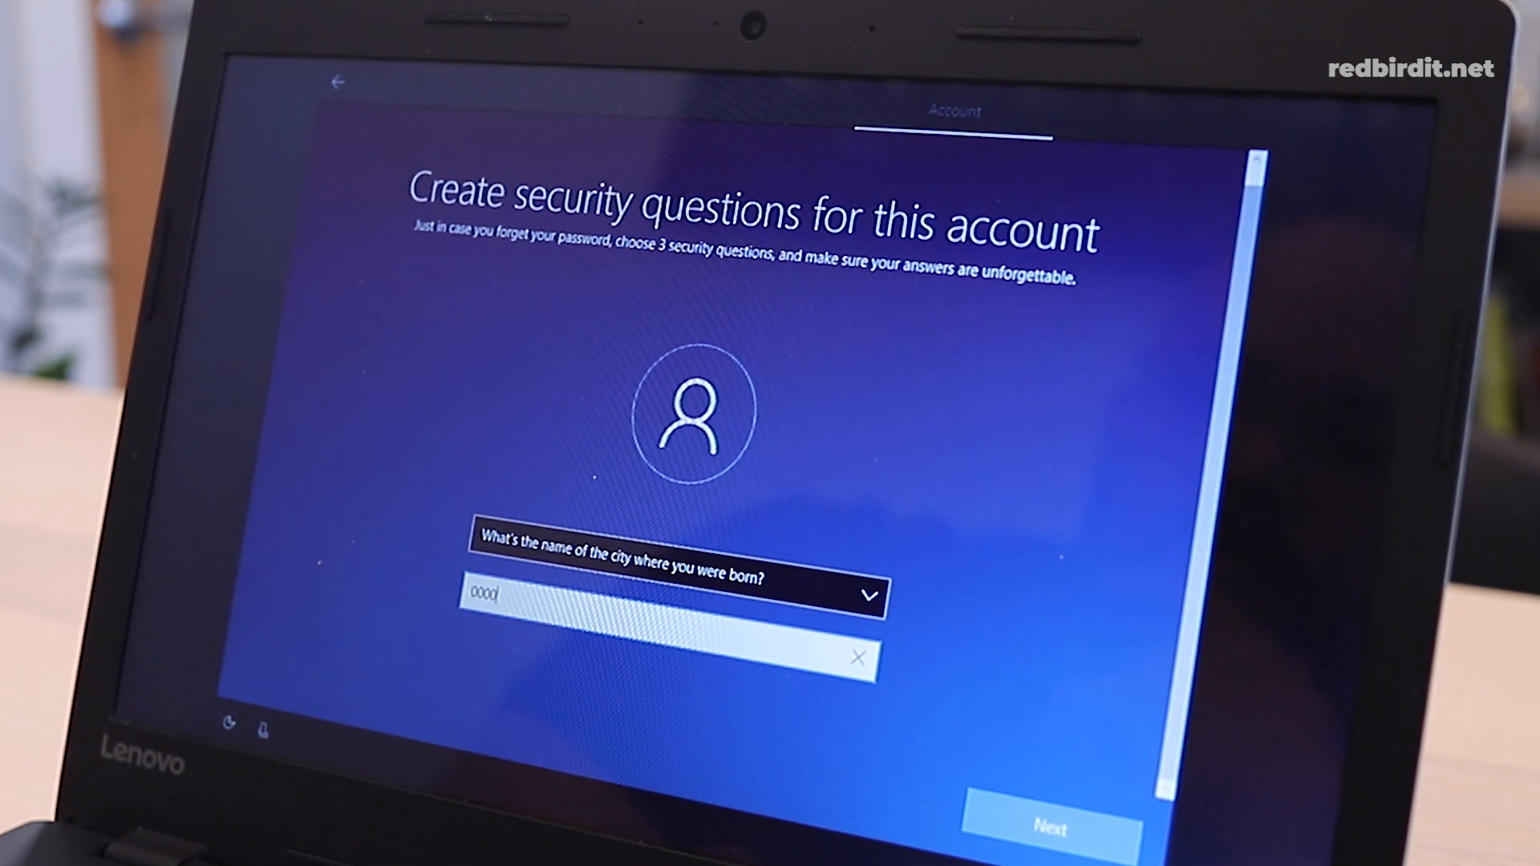
left_click(1052, 827)
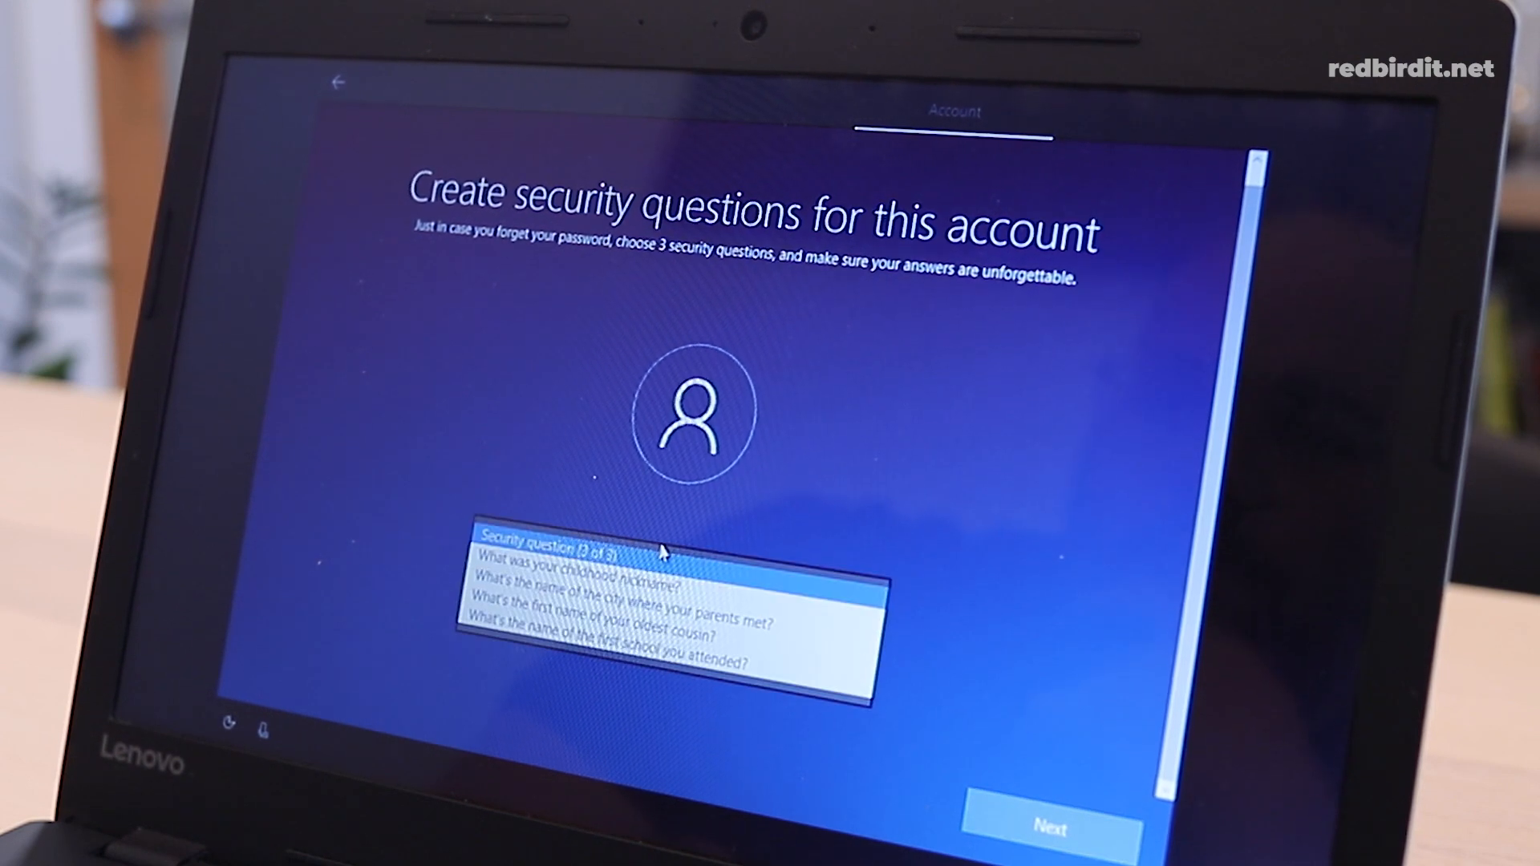
left_click(550, 576)
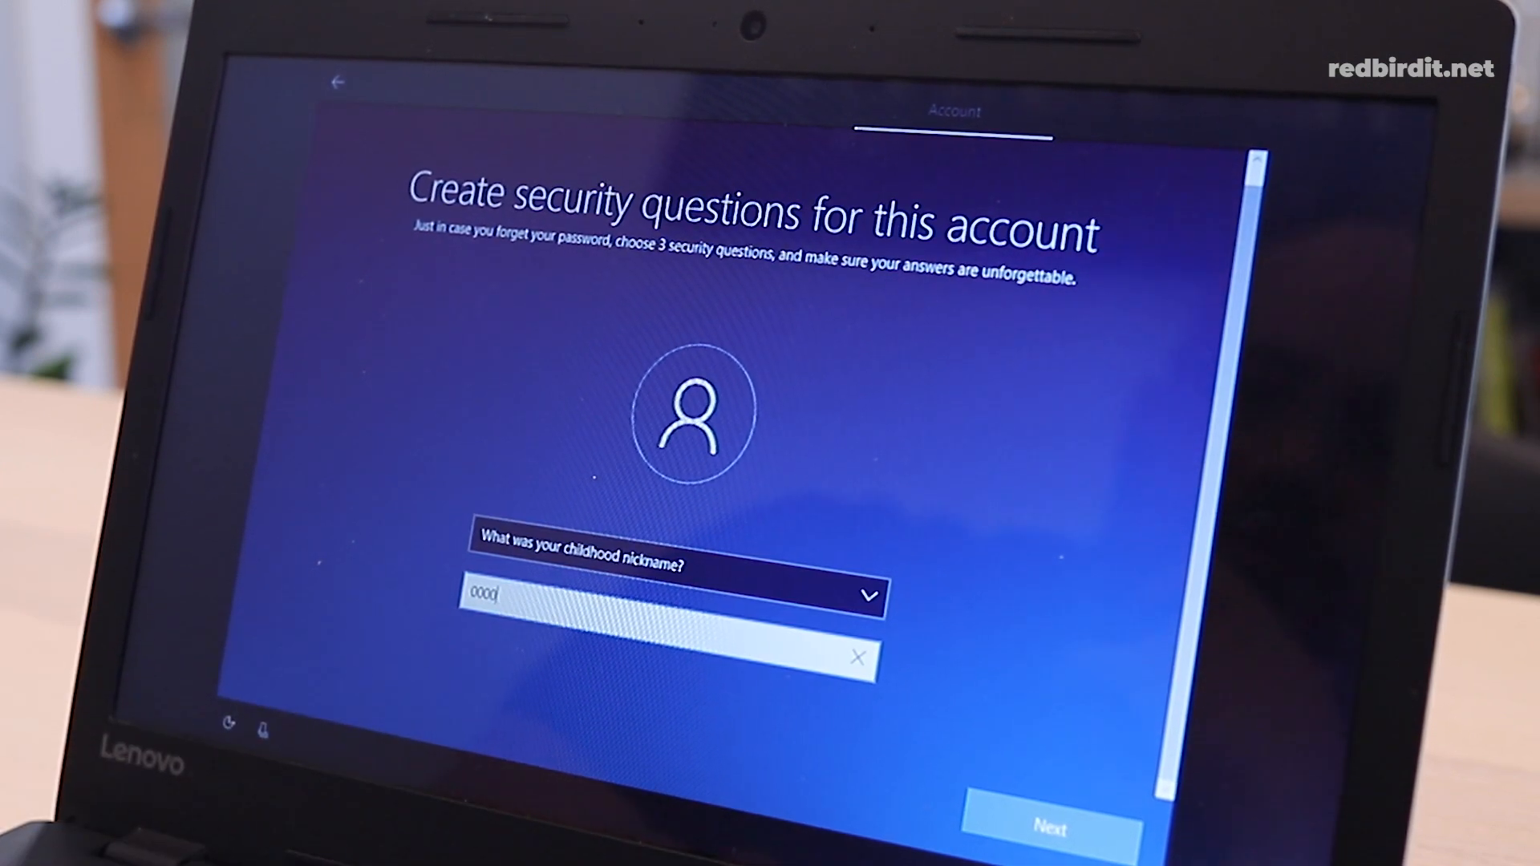
left_click(1052, 823)
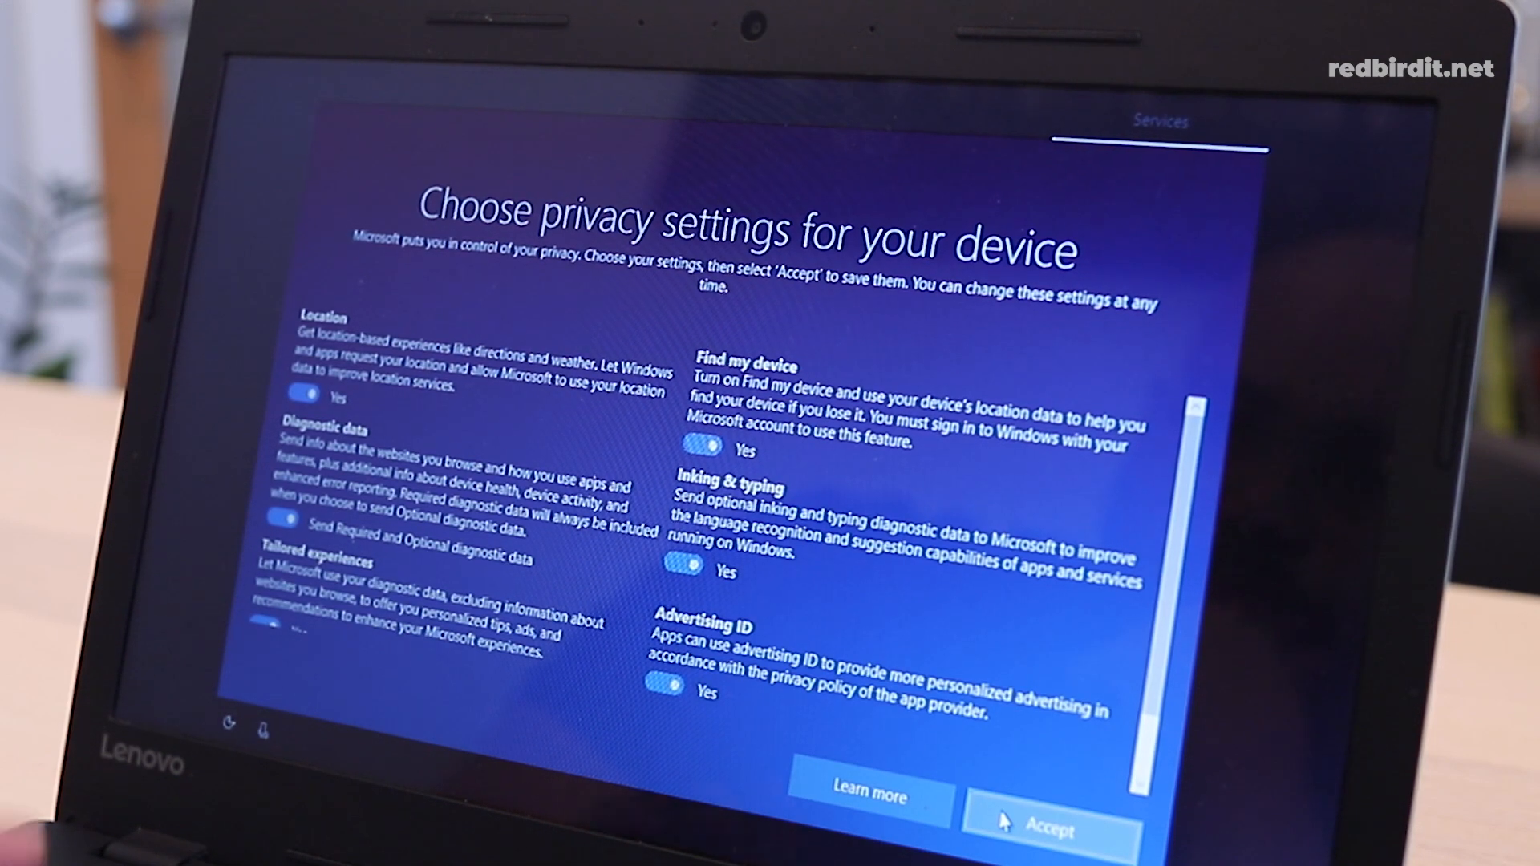
Accept the default device privacy settings, then allow Cortana
left_click(1056, 830)
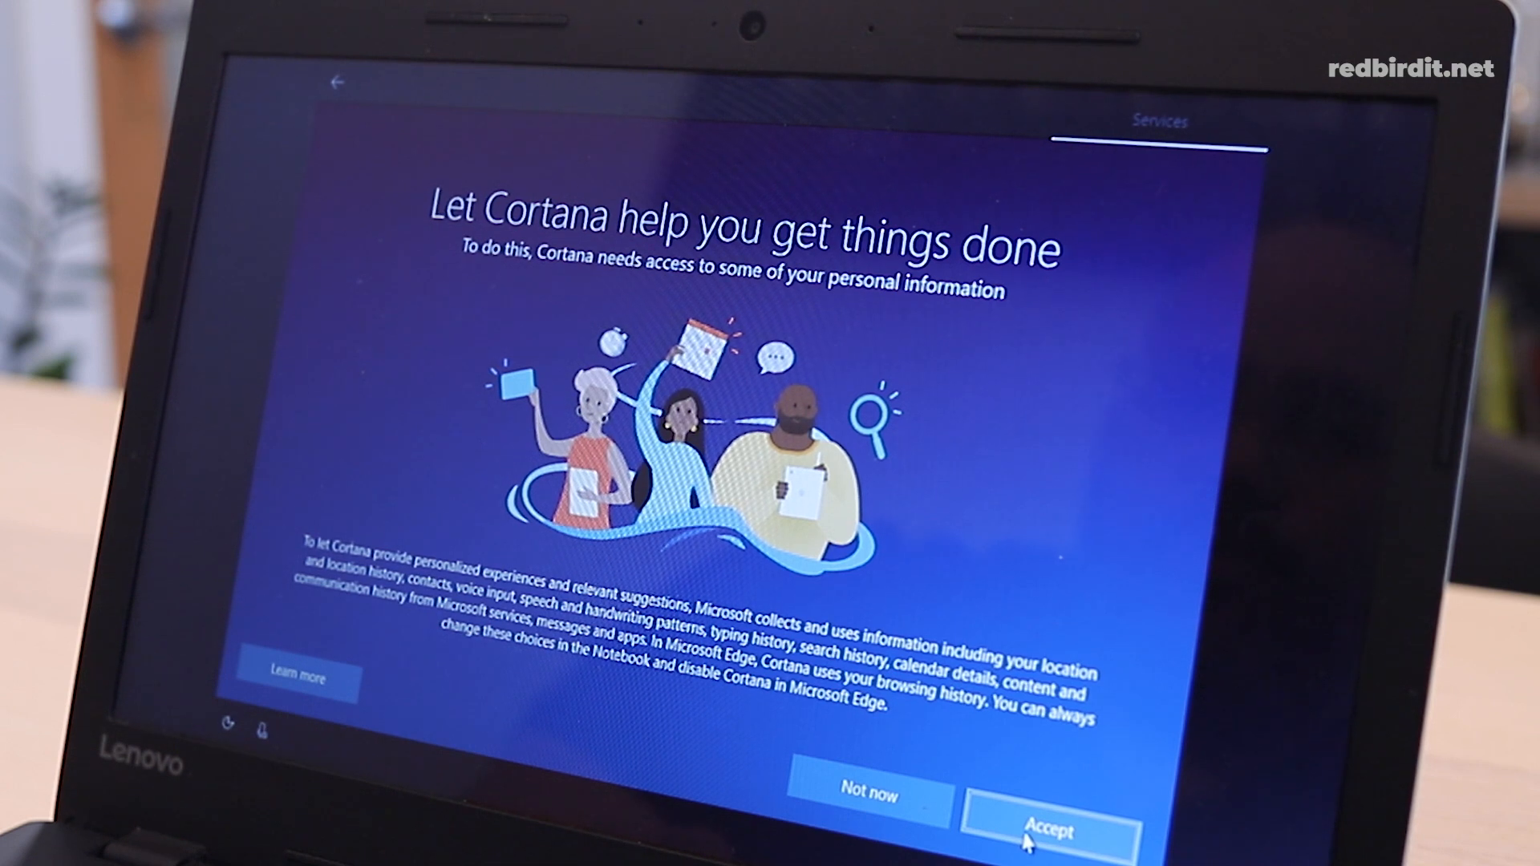
left_click(1046, 830)
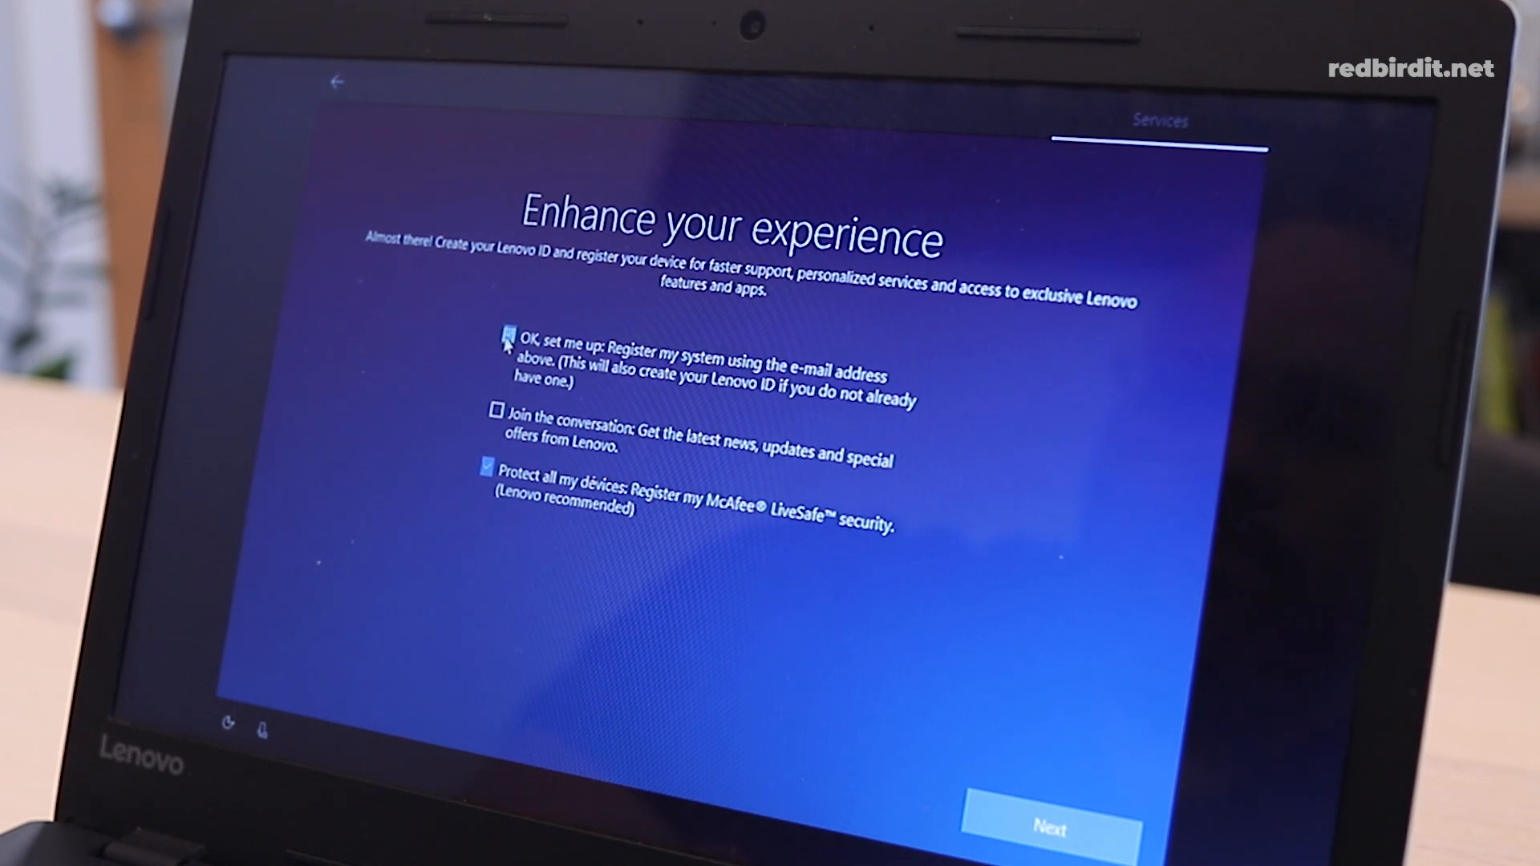
Toggle the 'OK, set me up' Lenovo registration checkbox on Enhance your experience
left_click(489, 484)
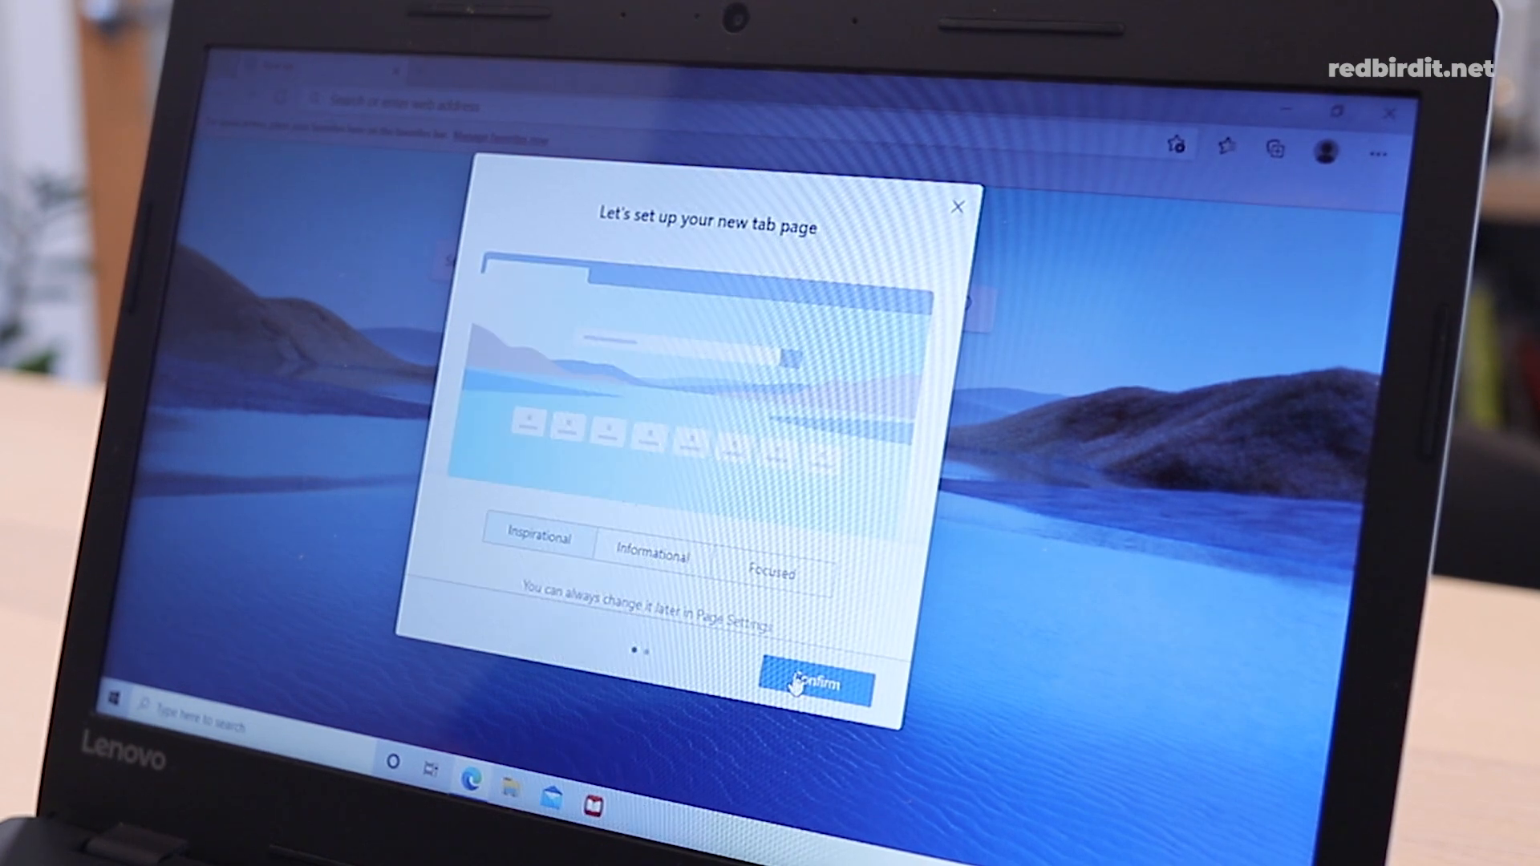
Confirm Edge's new tab page layout, dismiss the sync sign-in prompt, and close Edge
left_click(811, 685)
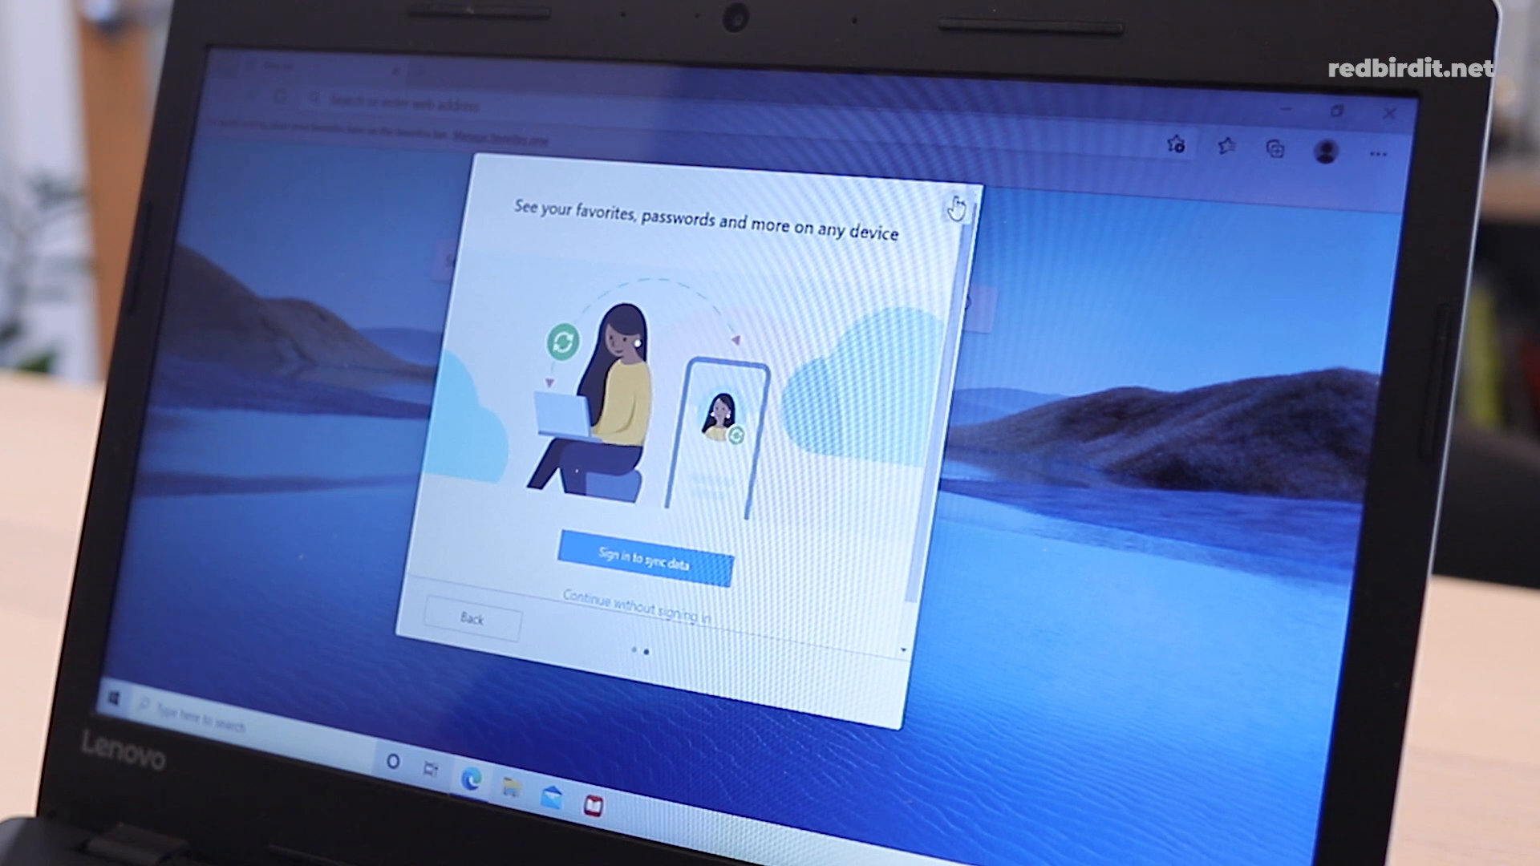
left_click(638, 604)
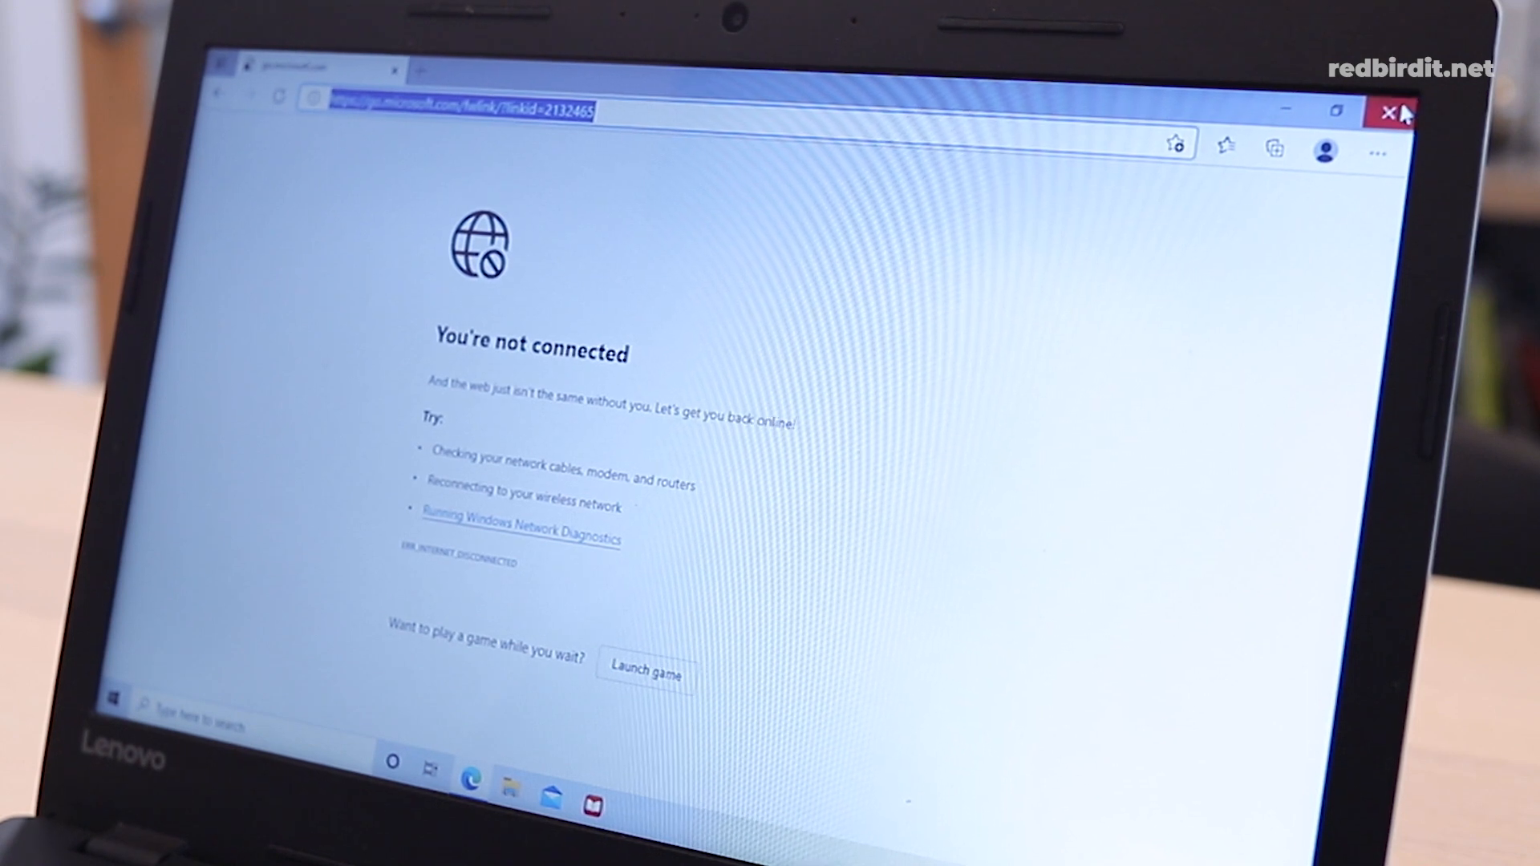
left_click(1389, 113)
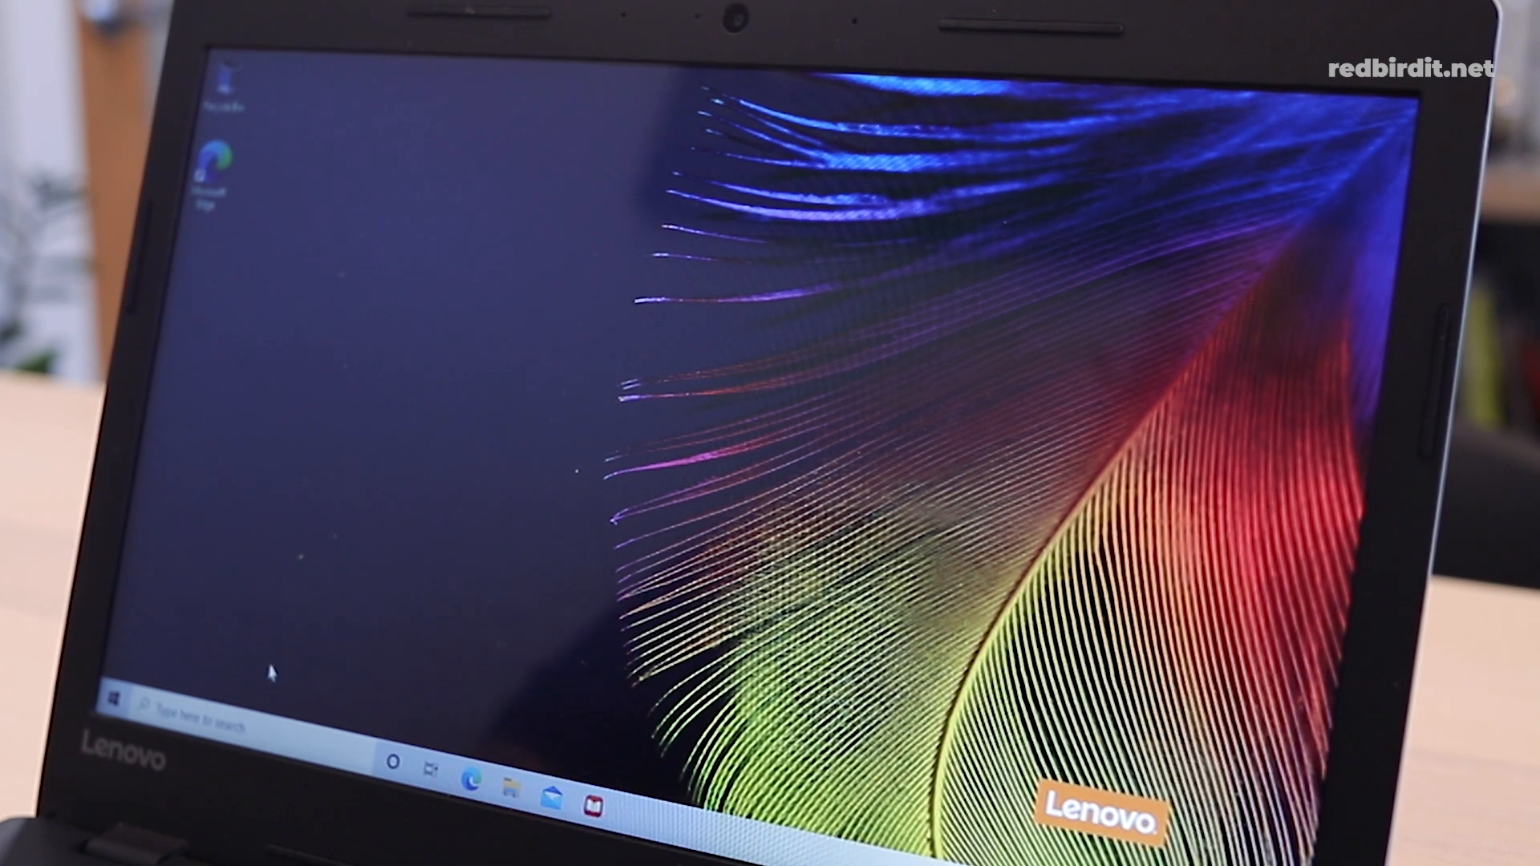
mouse_move(923, 565)
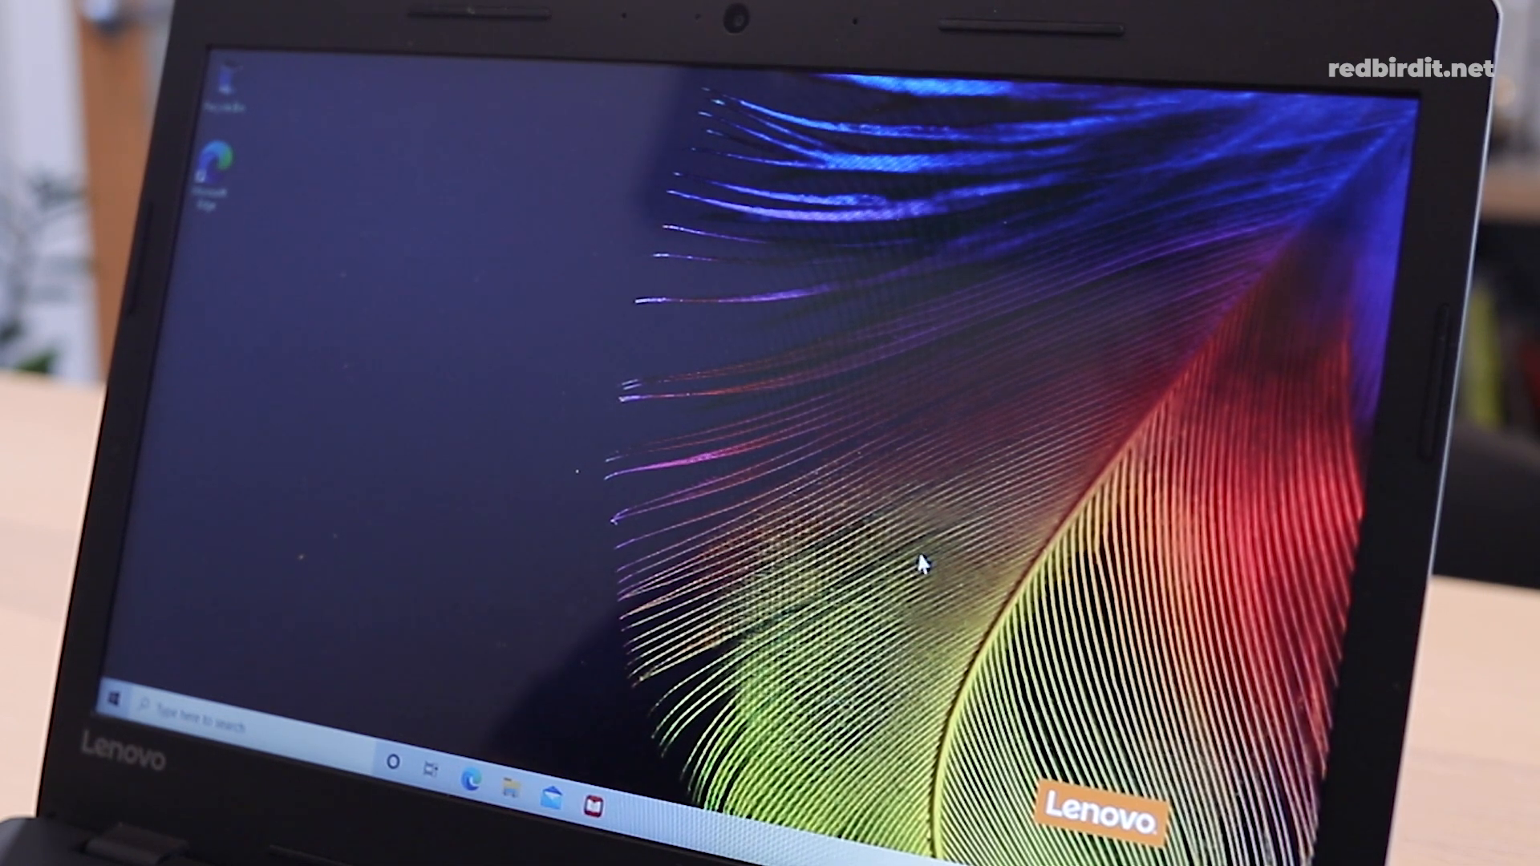